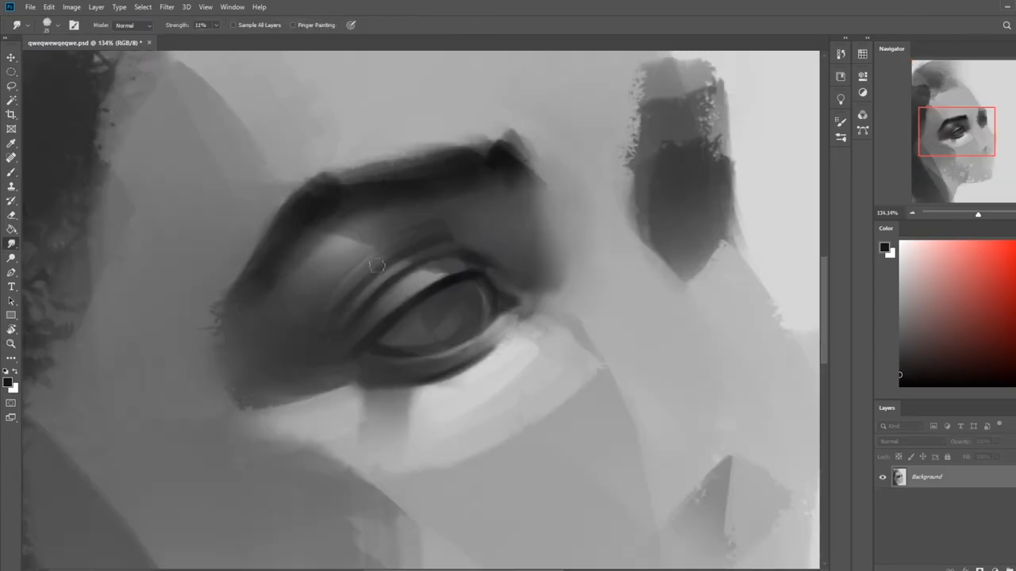
mouse_move(361, 221)
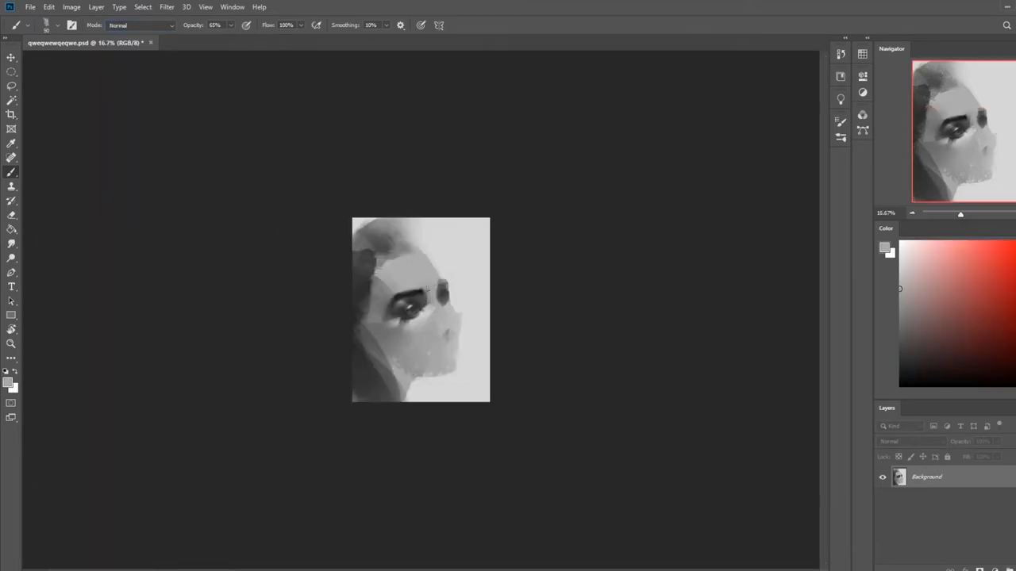
Step: Paint dark hair strokes around the head and lighter forehead tones on new layers, then flatten
left_click(973, 426)
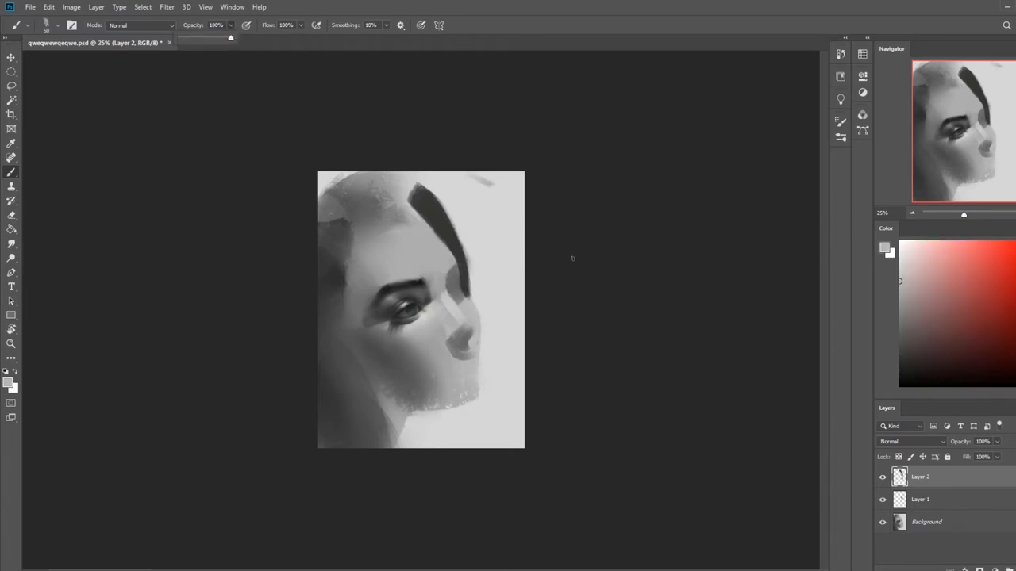
left_click(899, 276)
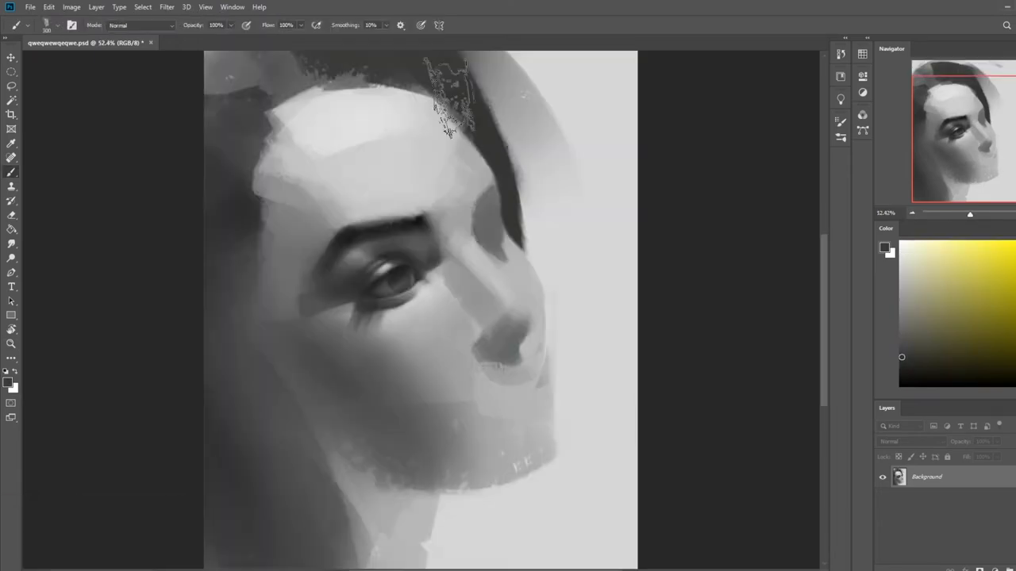
Step: Push the face contours with Liquify's Forward Warp tool and smudge the hair edges
left_click(166, 6)
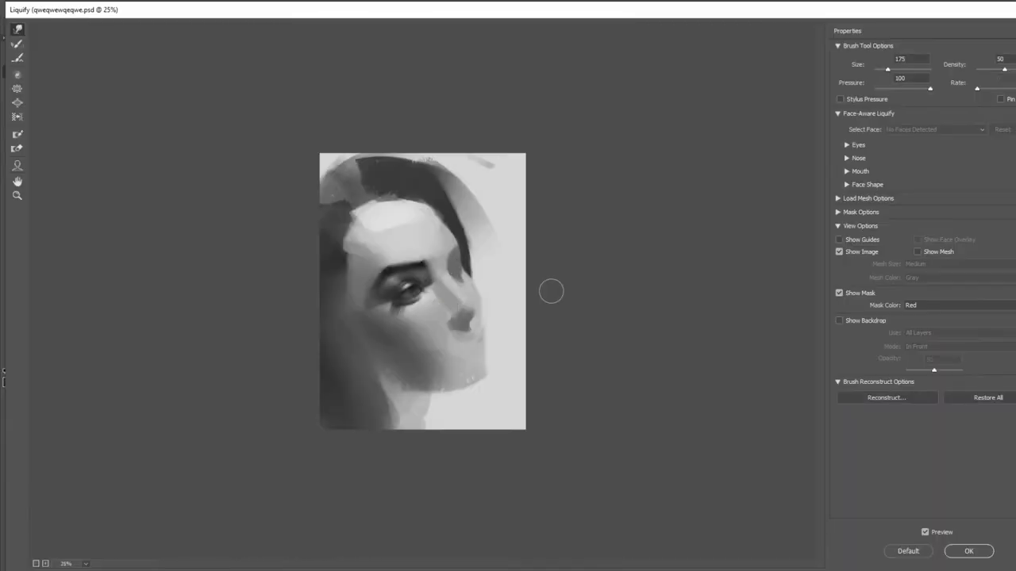
left_click(968, 550)
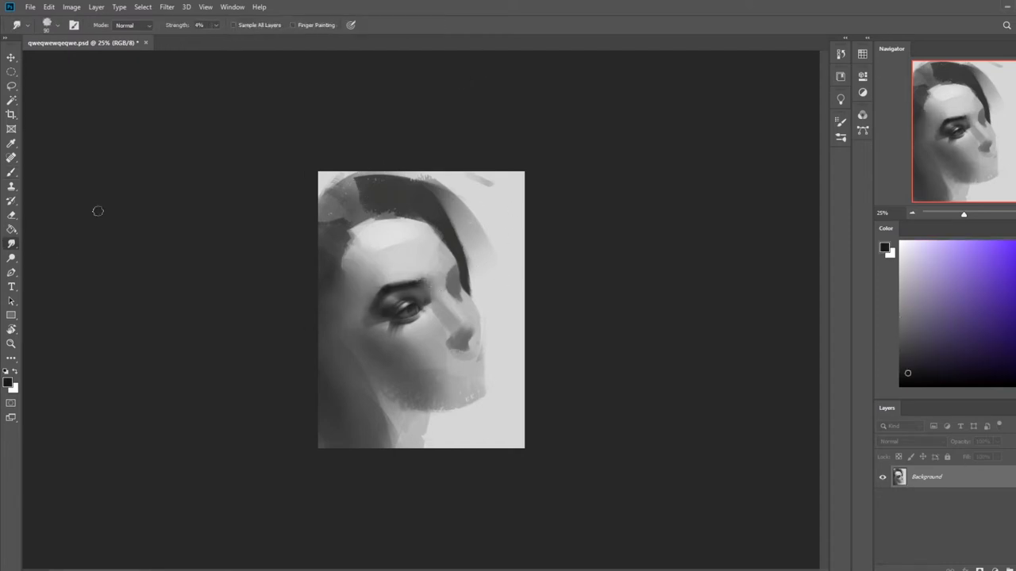
Step: Apply Unsharp Mask (Amount 96%, Radius 5 px) and paint dark hair down the left side
left_click(167, 6)
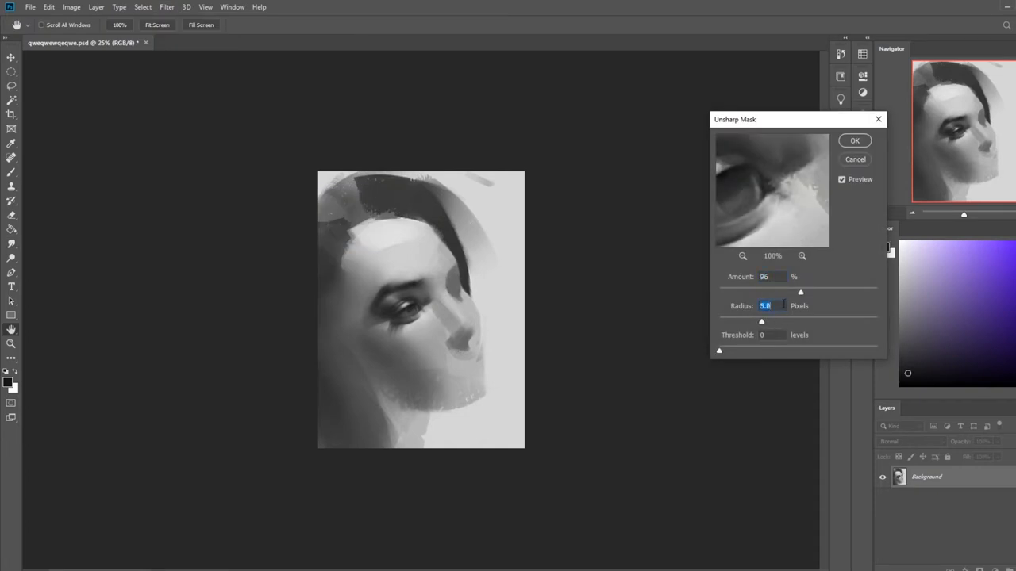
left_click(854, 140)
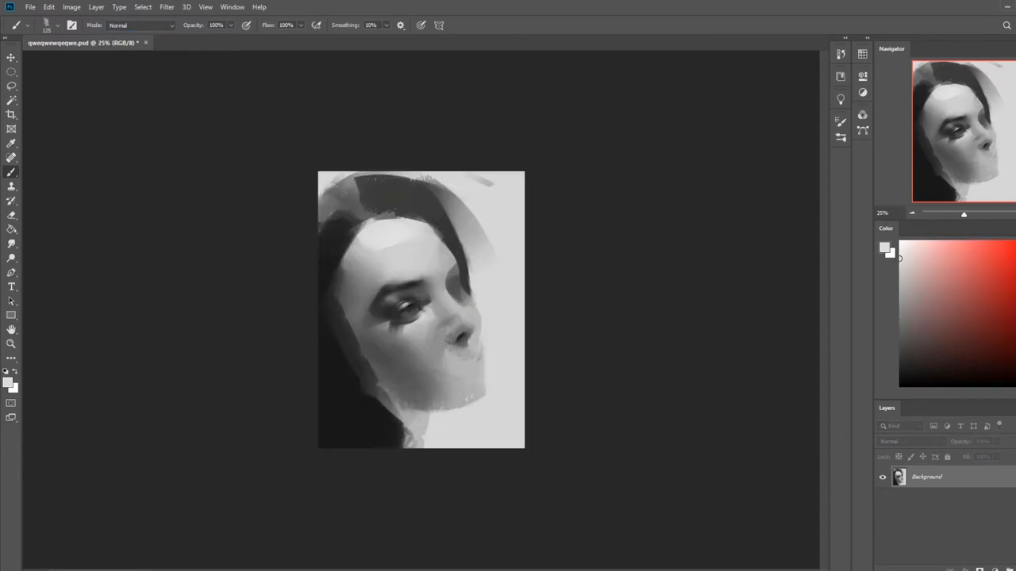
Step: Paint bristly textured strokes along the top hairline and light tones on the forehead
left_click(140, 25)
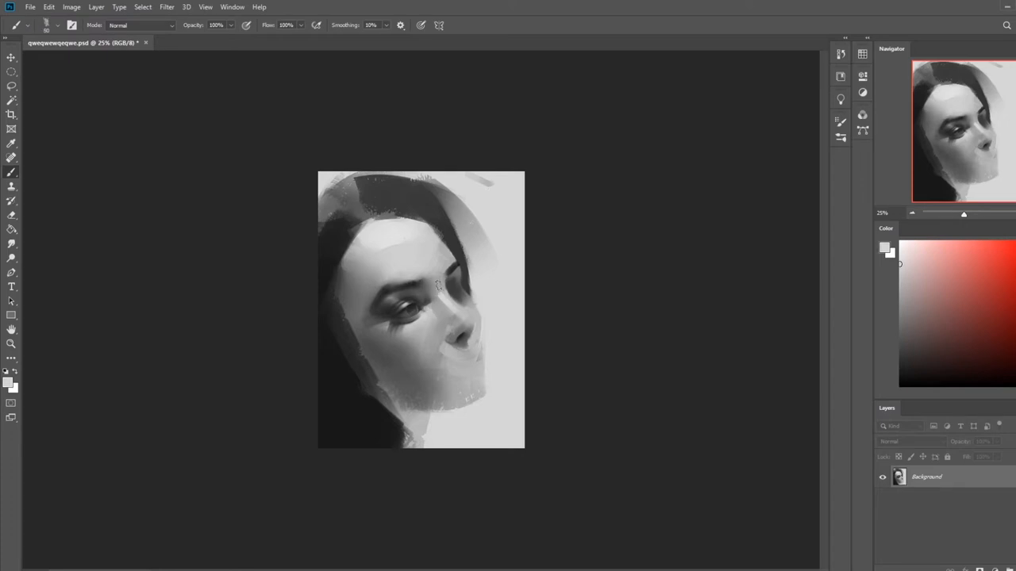
mouse_move(479, 261)
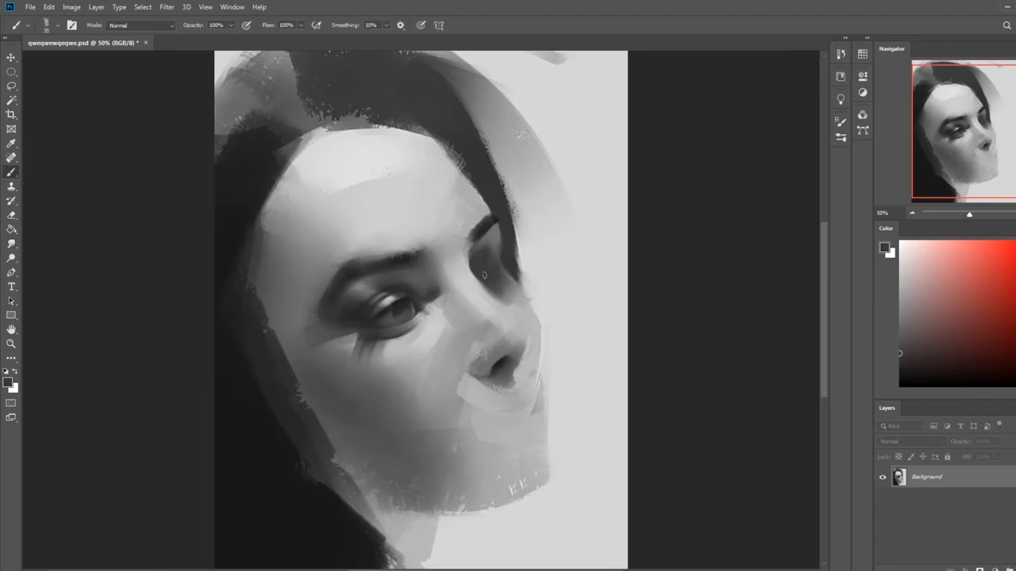
mouse_move(529, 219)
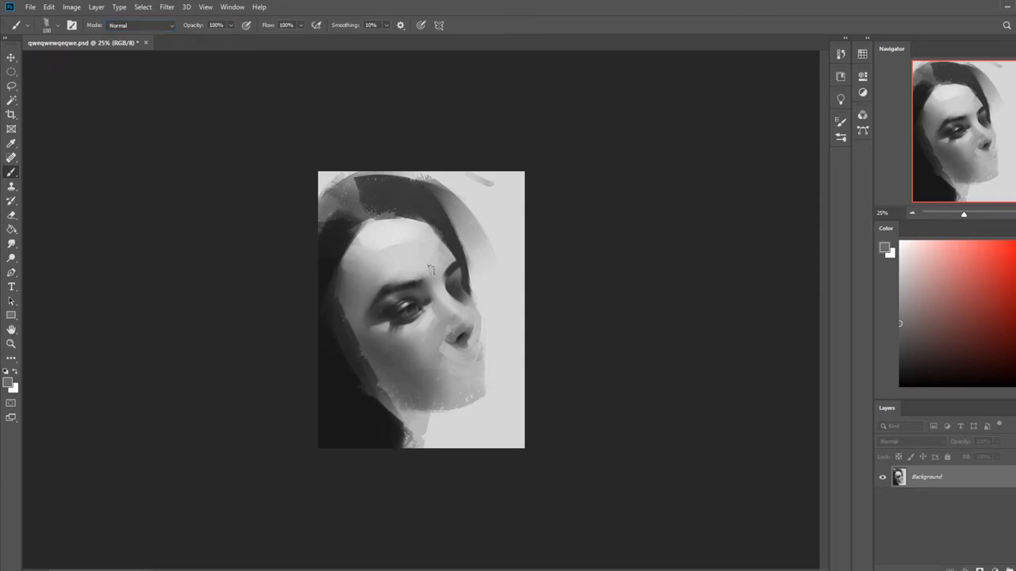
mouse_move(345, 282)
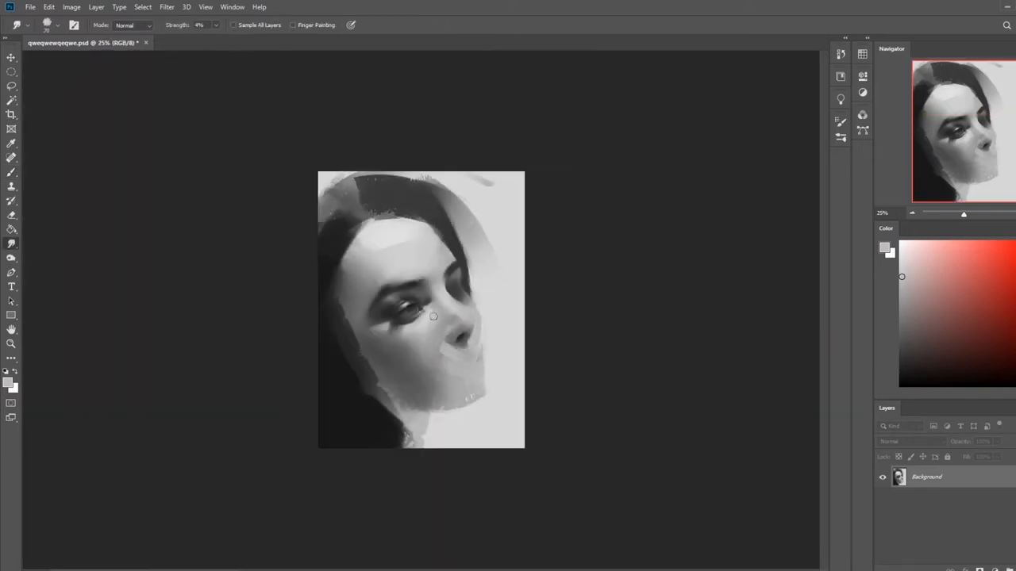
mouse_move(395, 378)
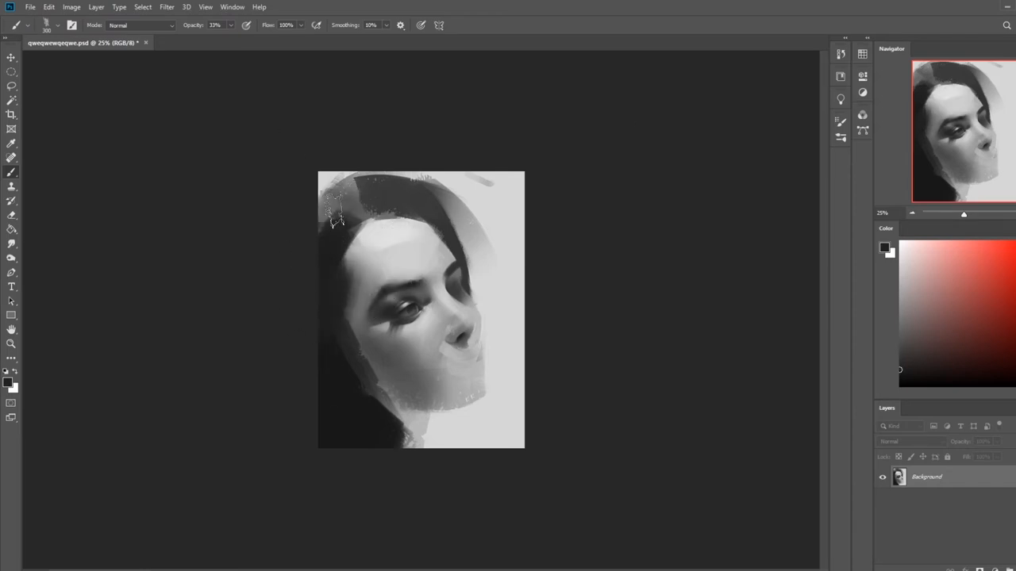
Step: Refine hair strands, nose and lips at full brush opacity, smoothing the jaw and neck shadow
left_click(11, 187)
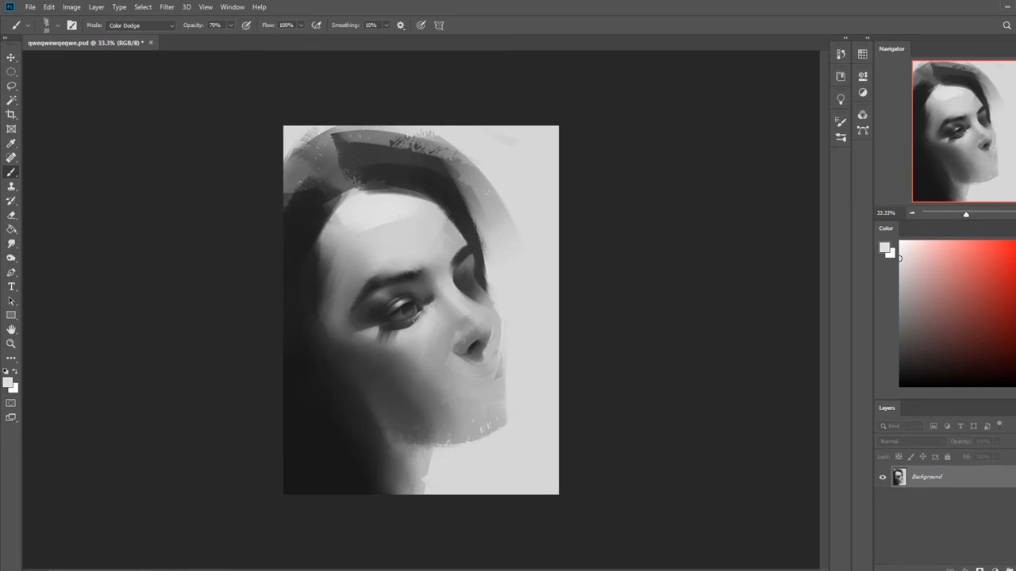
left_click(141, 24)
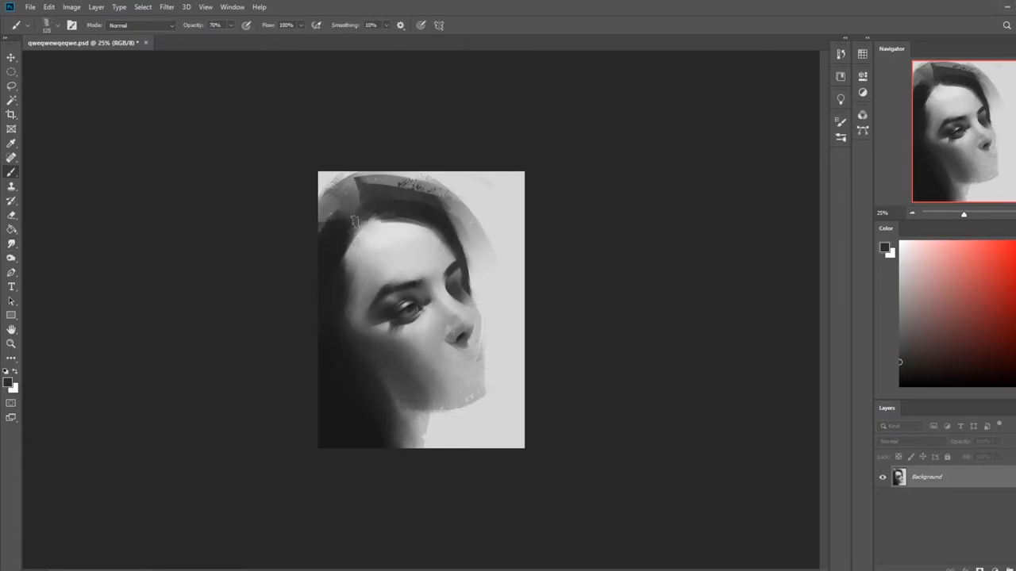
left_click_drag(354, 222, 367, 262)
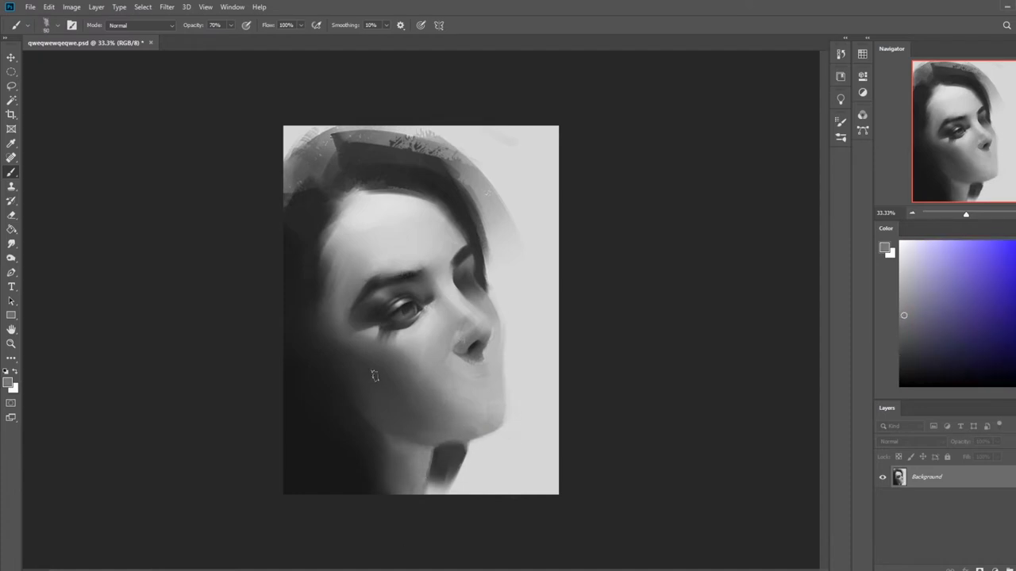
left_click(899, 357)
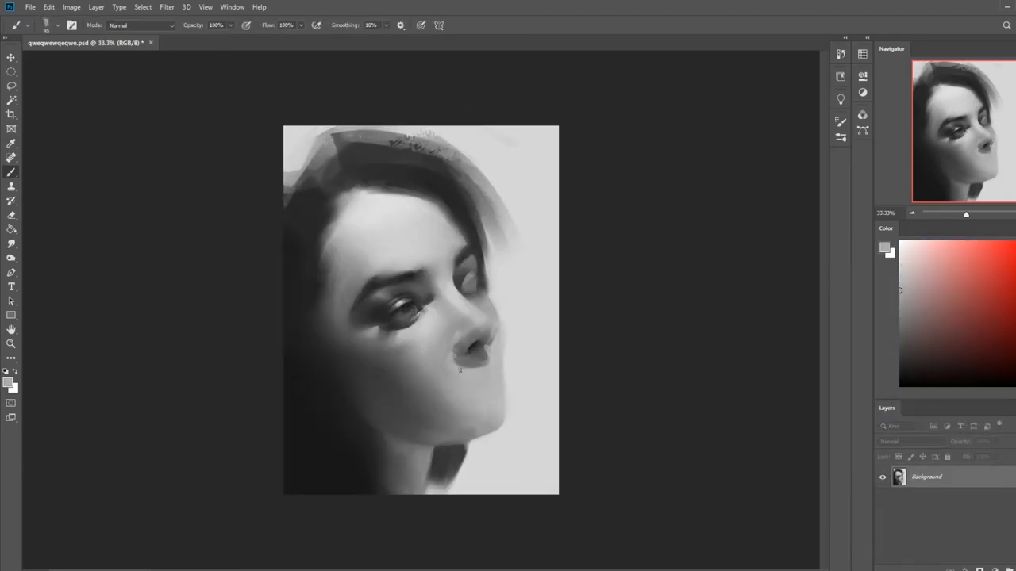
Step: Paint face shadows in Darken brush mode and blend them with a low-strength Smudge
left_click(141, 25)
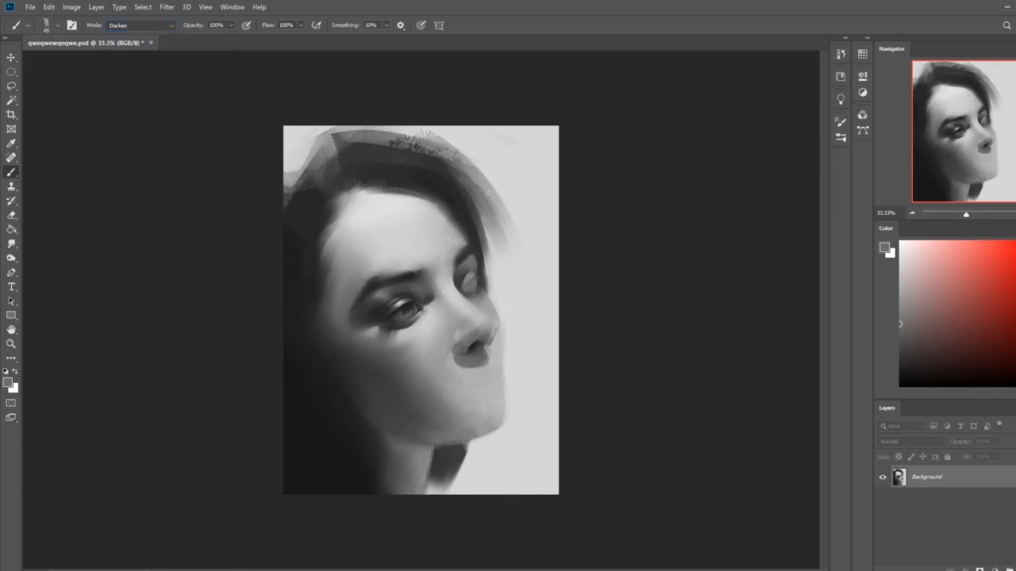
left_click(141, 24)
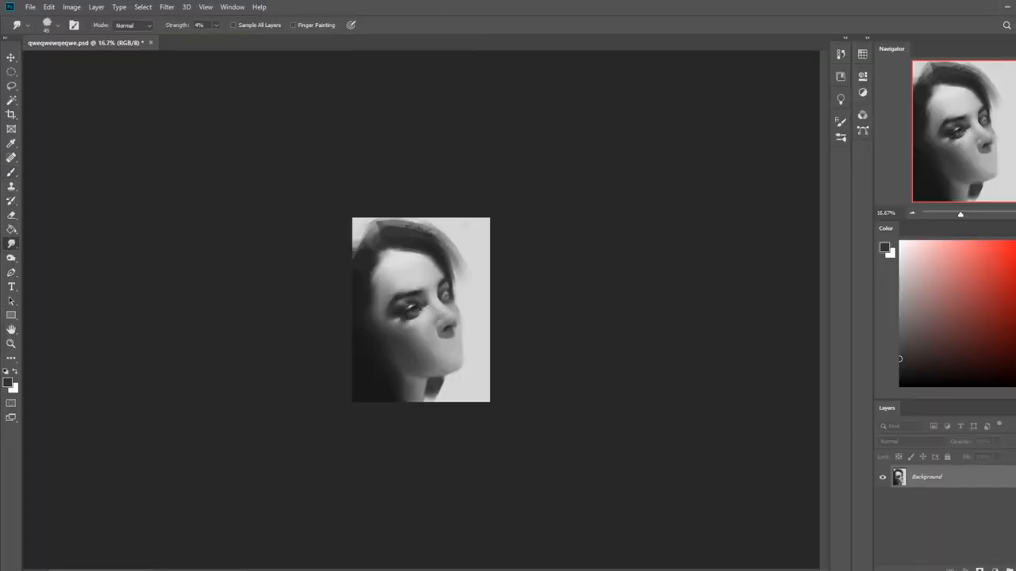
Step: Paint lid, iris and eyelid highlight details on the near eye at 40% brush opacity
left_click(11, 243)
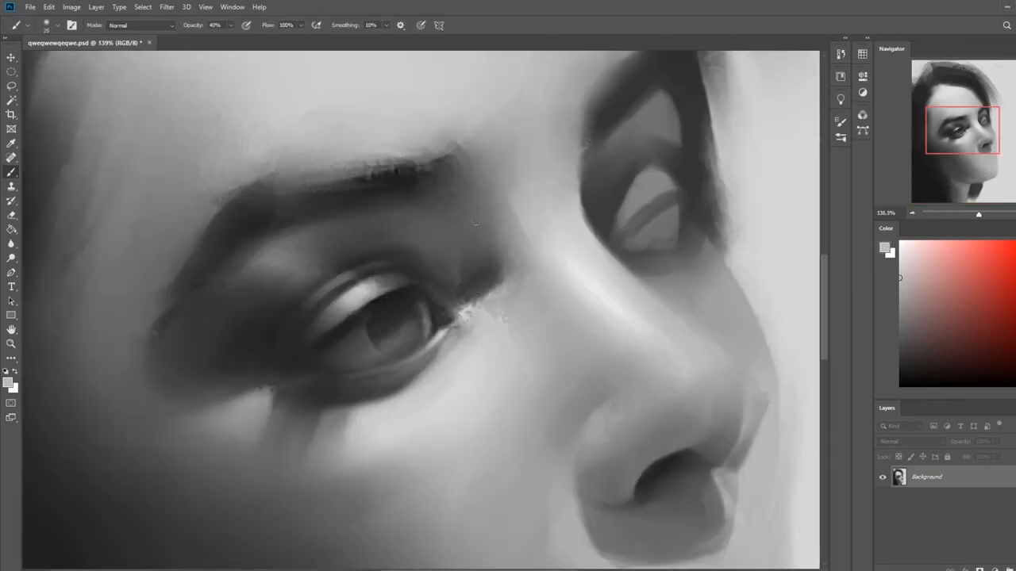
Step: Switch the brush to Lighten mode and paint light tones around the eyes and nose
left_click(140, 25)
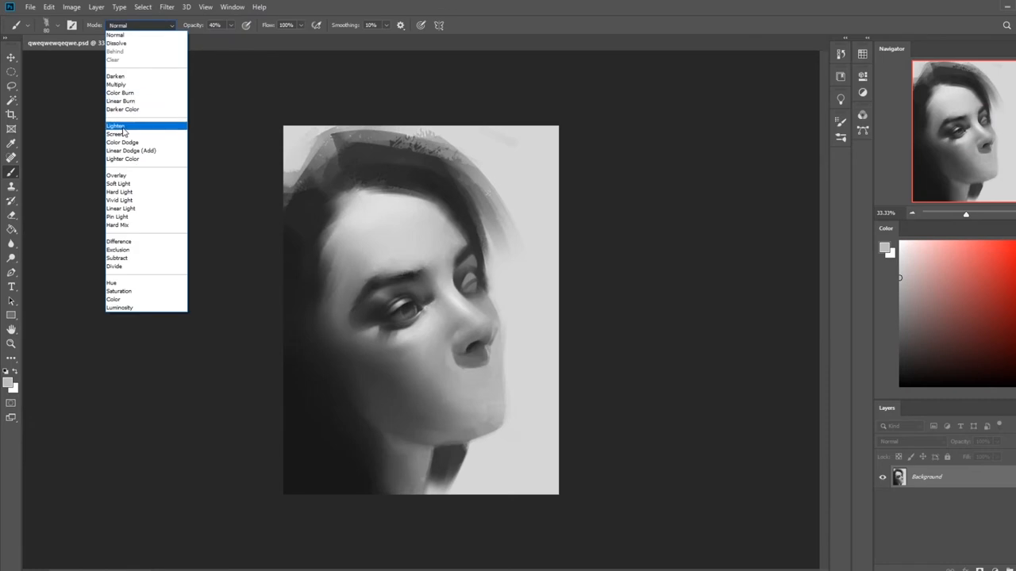
left_click(116, 126)
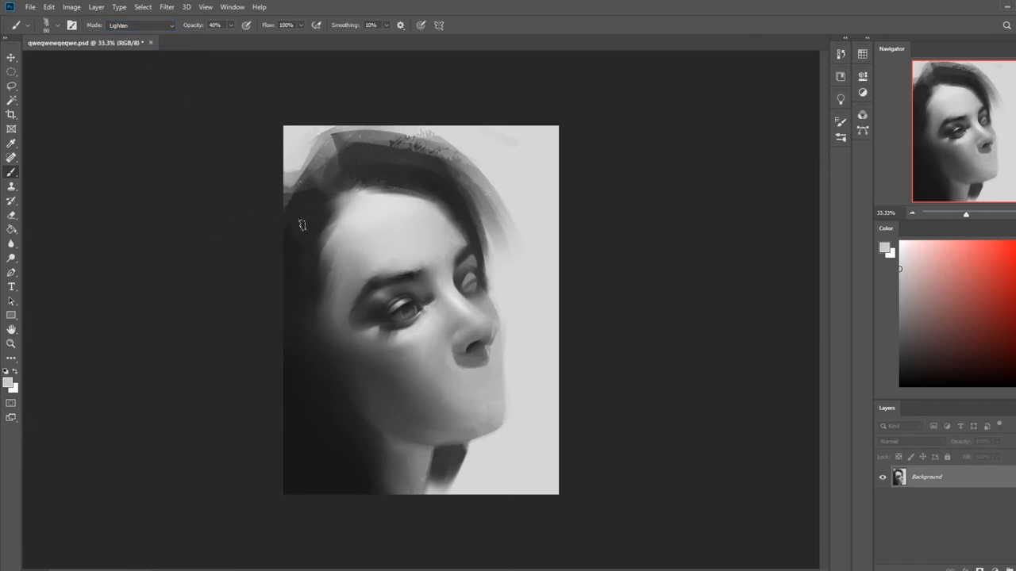
left_click(140, 24)
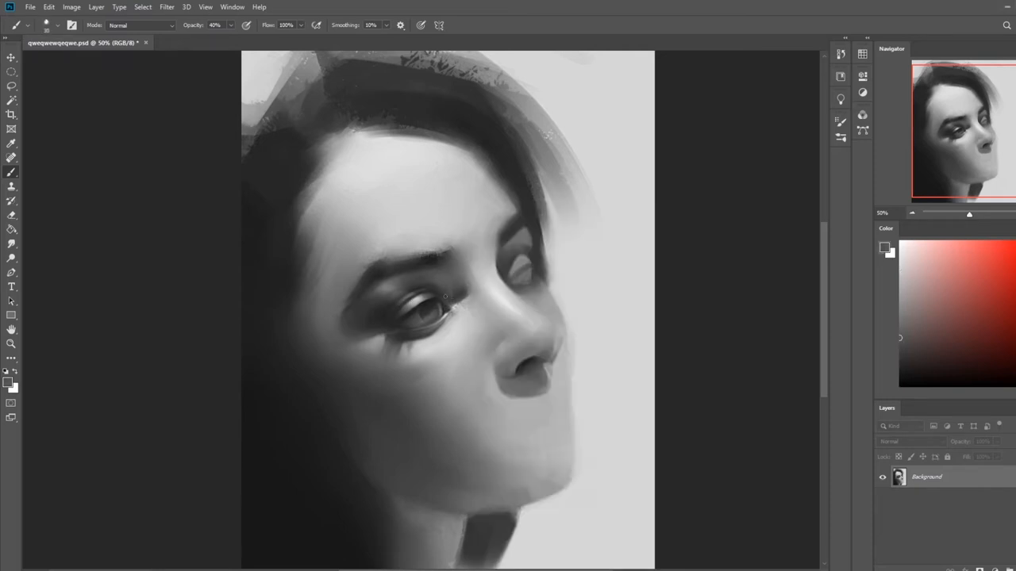
Step: Shape the right hair edge with Lighten-mode brushing and erase stray strokes
left_click_drag(445, 297, 489, 282)
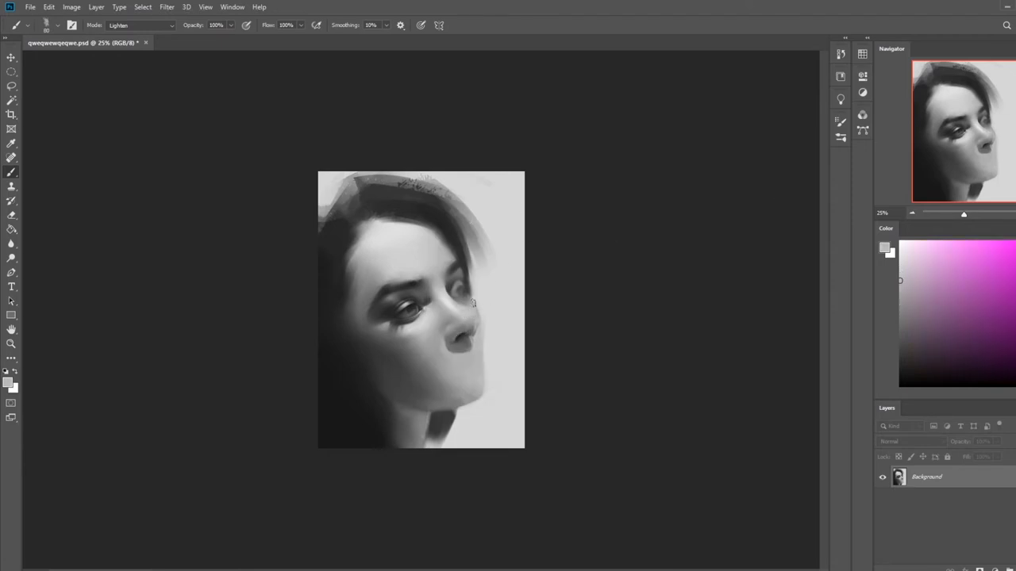
left_click(142, 25)
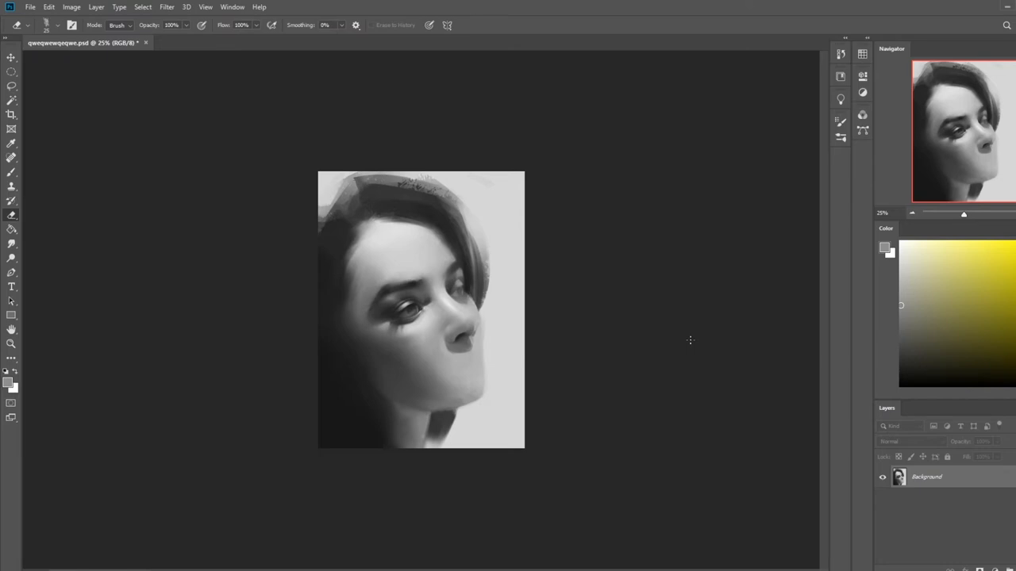
Step: Run another Liquify pass to round the hair outline and refine the facial contours
left_click(166, 6)
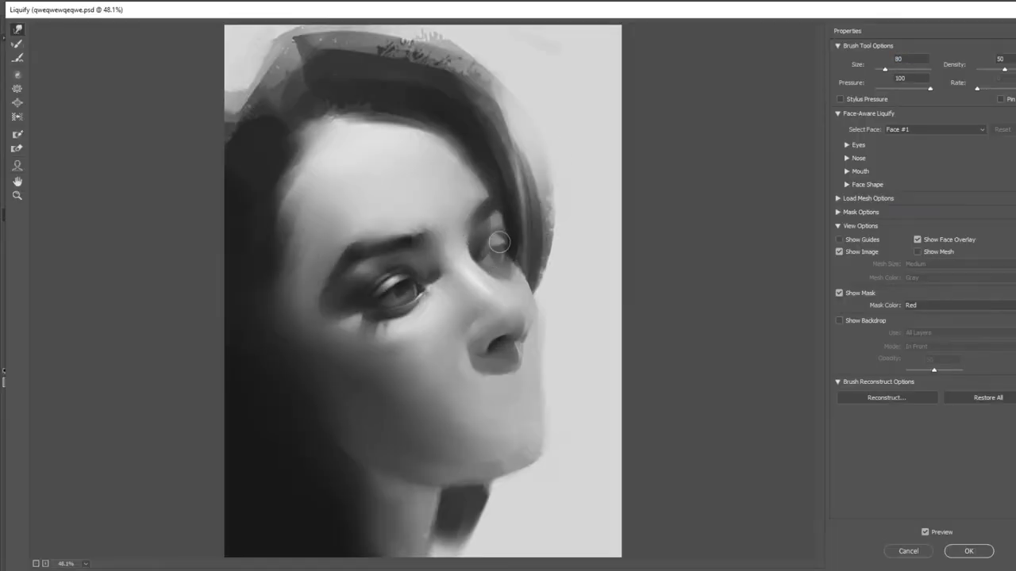
left_click(968, 551)
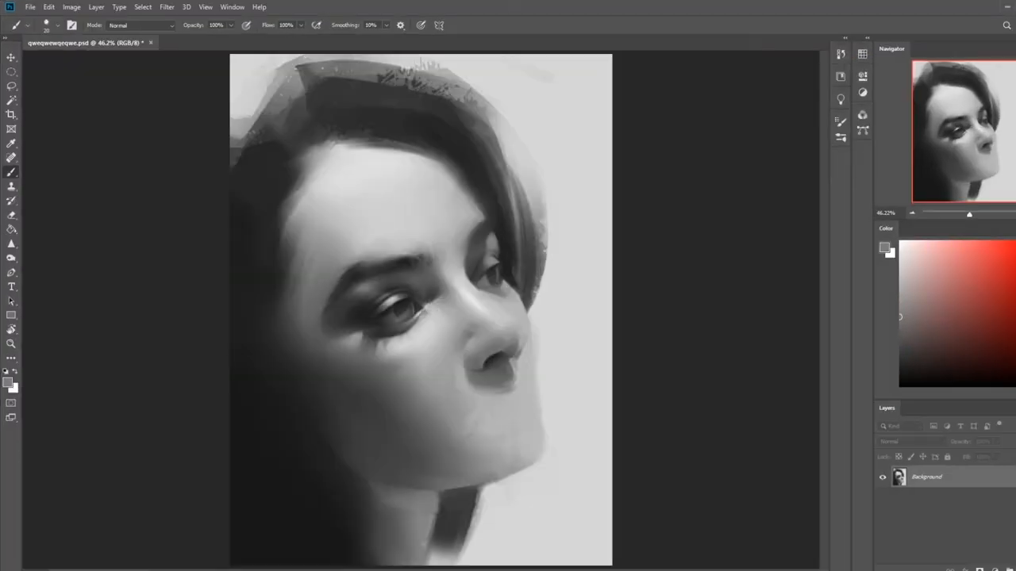
Step: Add empty Layer 1 above the Background and raise Hue/Saturation Lightness to +6
left_click(11, 244)
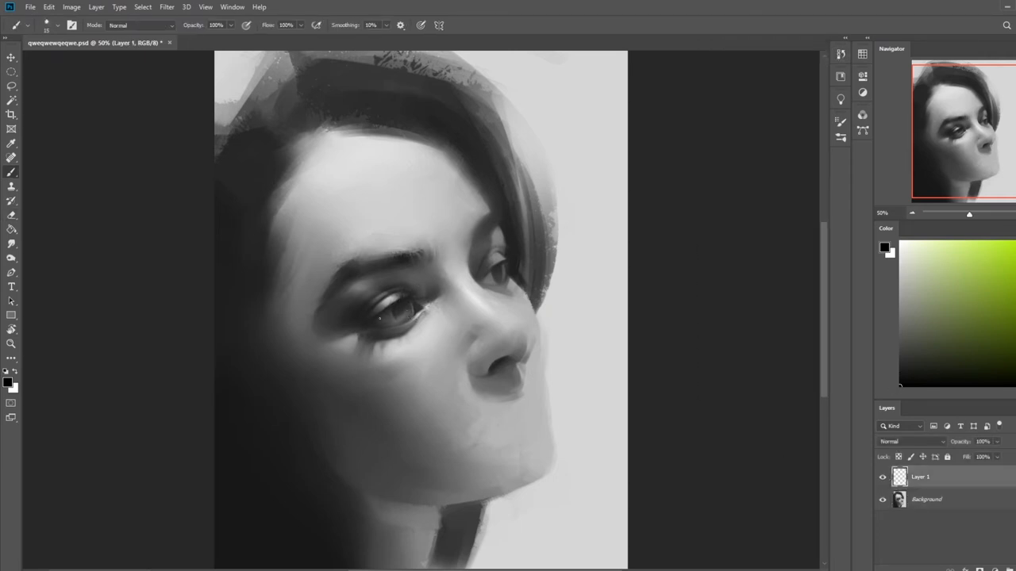
left_click(926, 499)
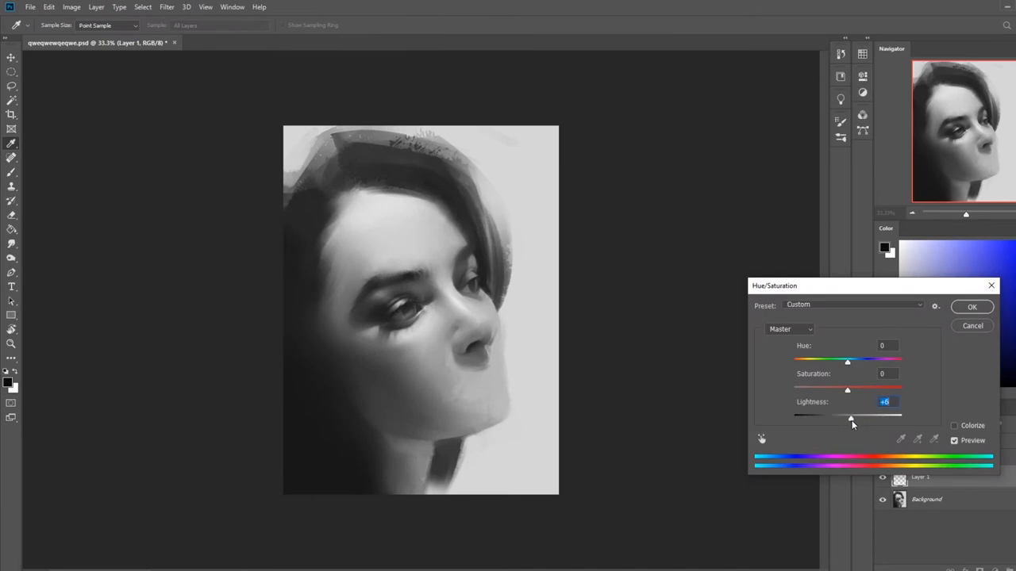
Step: Commit the +6 Lightness boost and select the Smudge tool at 16% strength
left_click(971, 307)
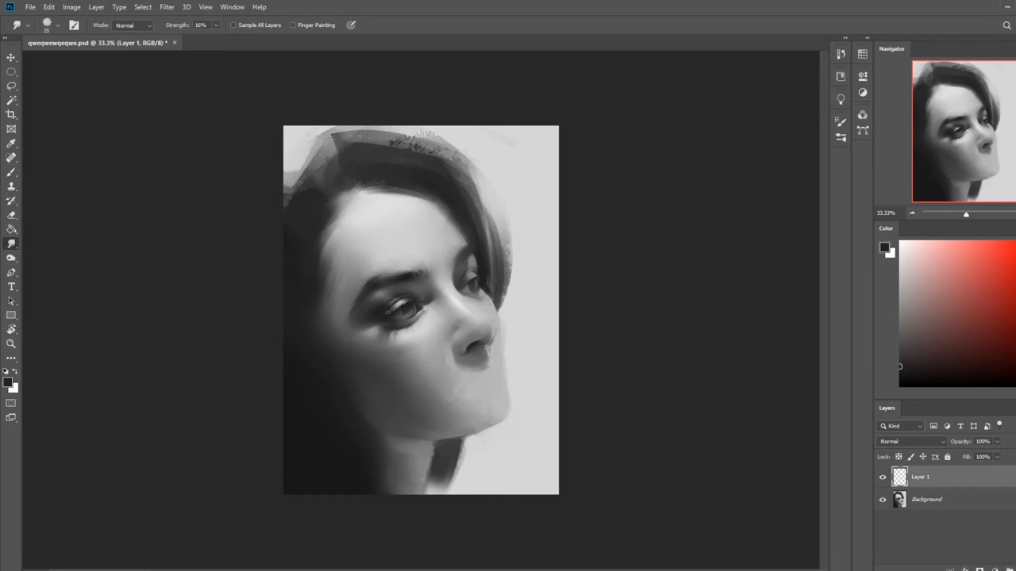
left_click(11, 173)
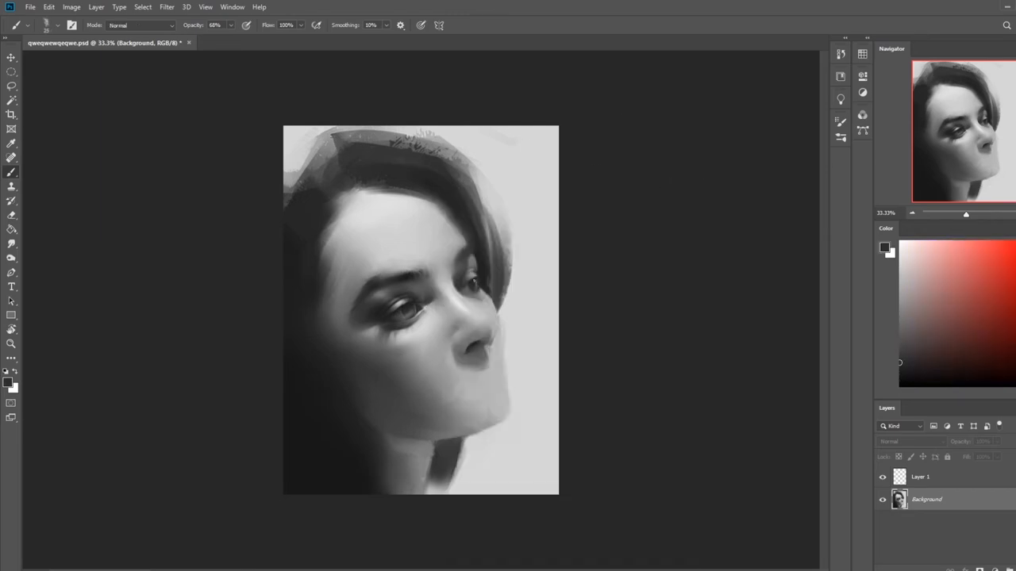
Step: Paint soft gray brushwork over the hair and face on the Background layer
left_click(11, 244)
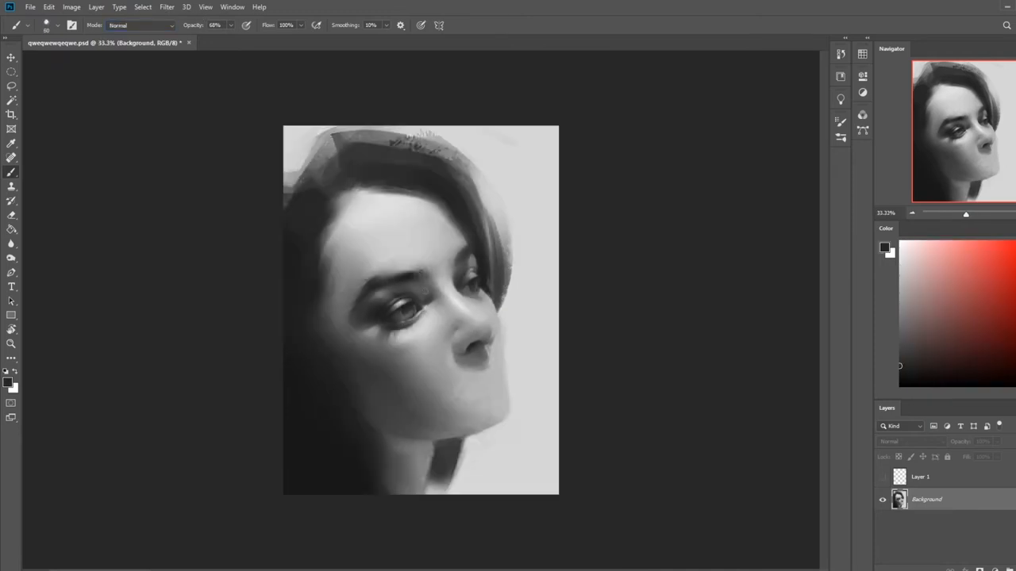
left_click(142, 24)
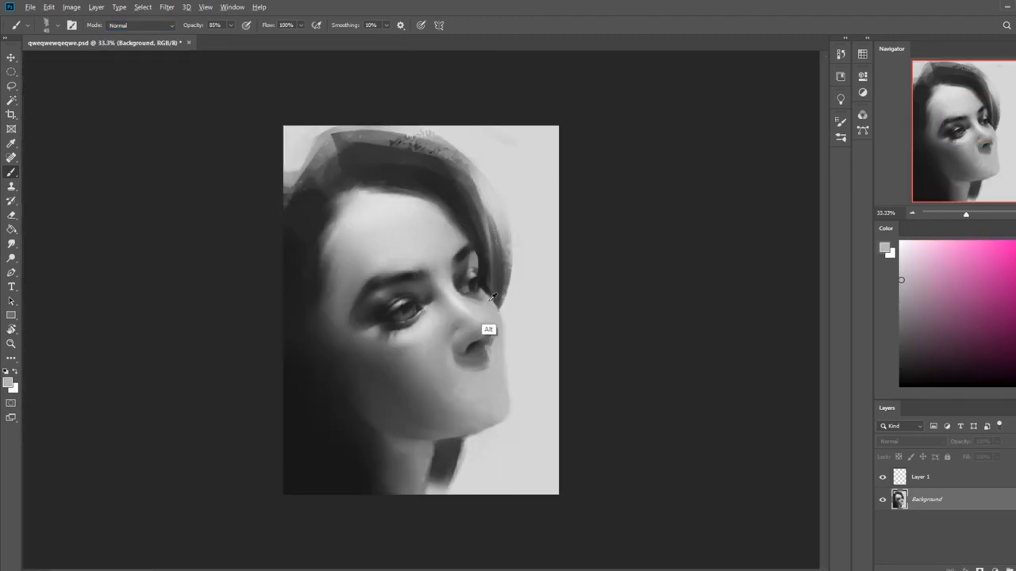
left_click(11, 214)
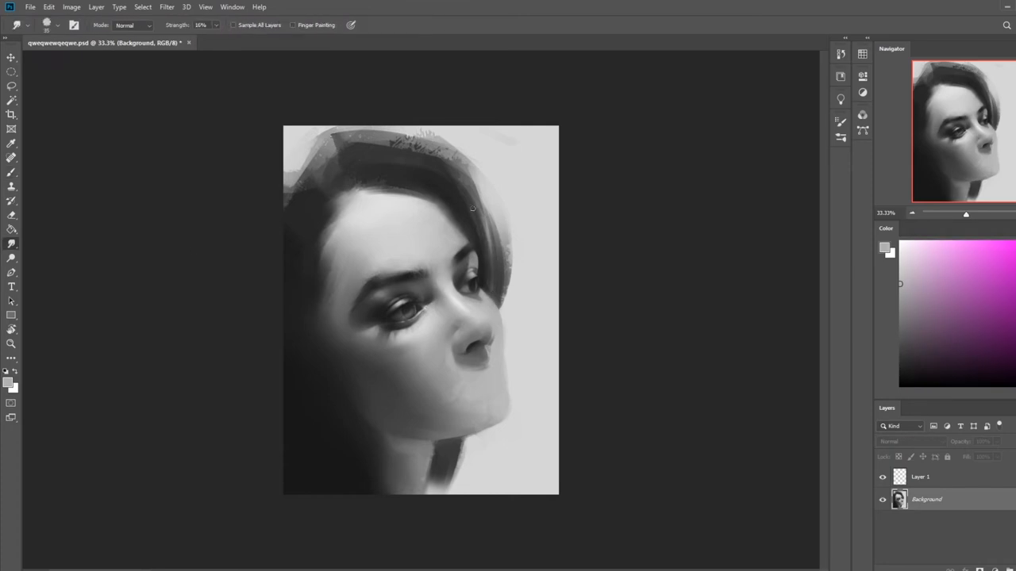
Step: Smudge the hair's right edge at low strength into the pale background
left_click(166, 6)
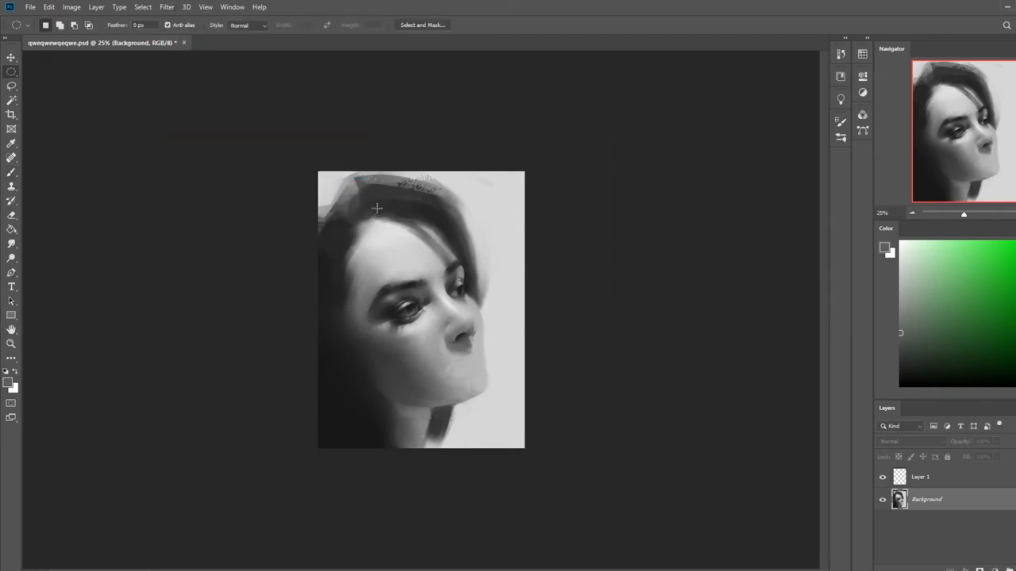
Step: Duplicate the portrait to Layer 2, Gaussian-blur it, and set Darken blend mode
left_click(167, 7)
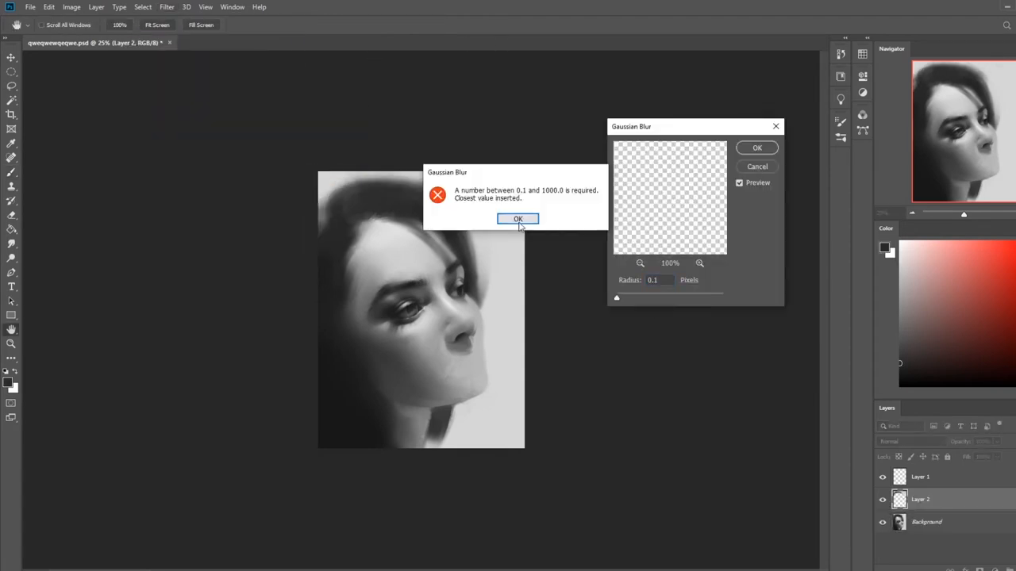
left_click(517, 219)
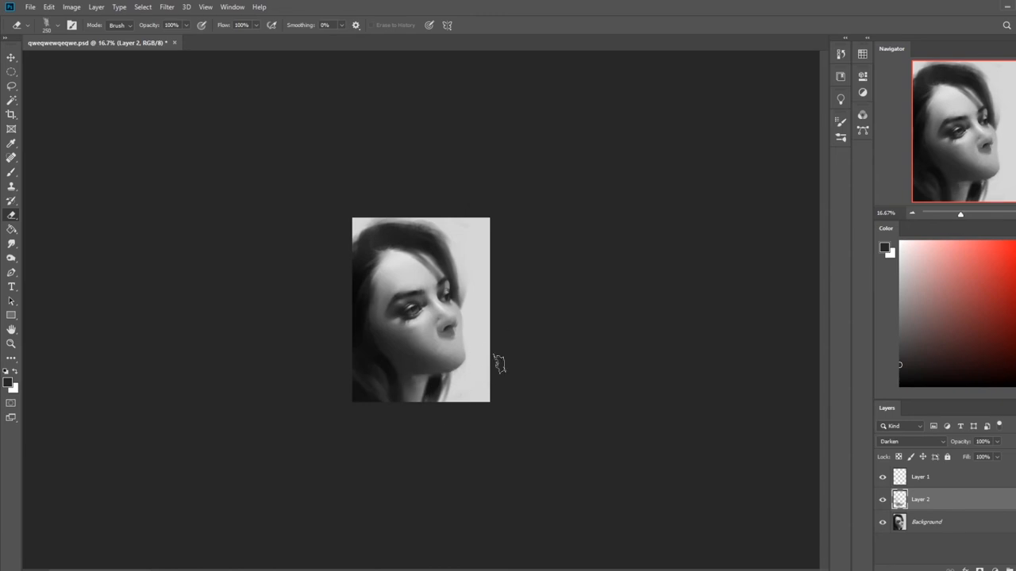
mouse_move(426, 96)
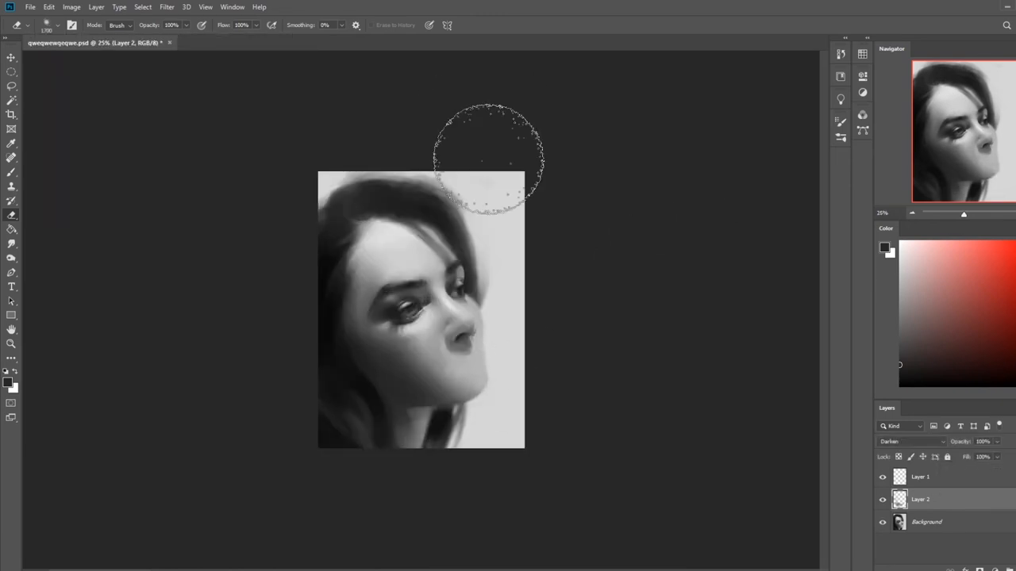
Step: Erase parts of blurred Layer 2 with a soft Eraser, reposition it, and merge down
left_click(11, 229)
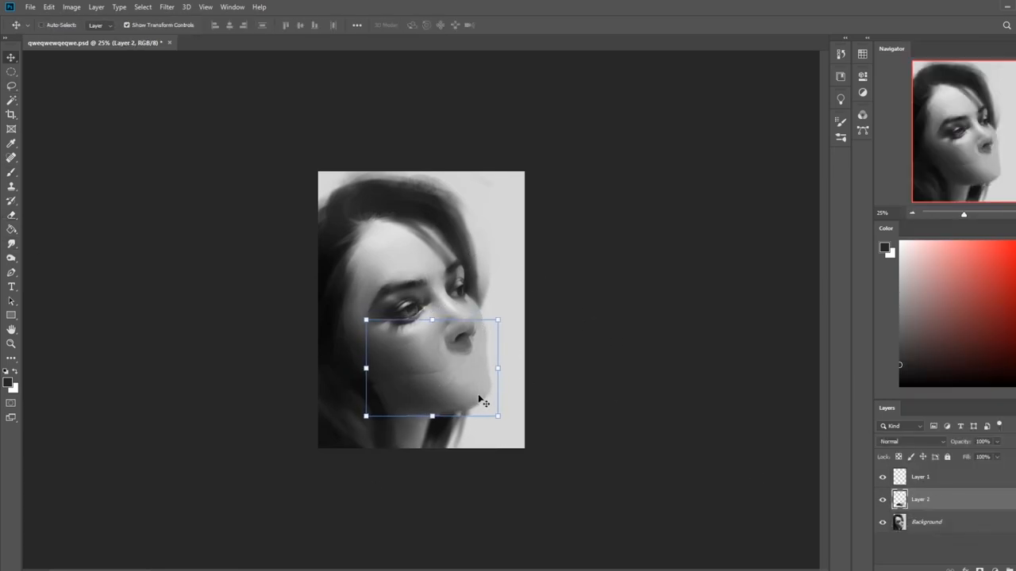
left_click(11, 172)
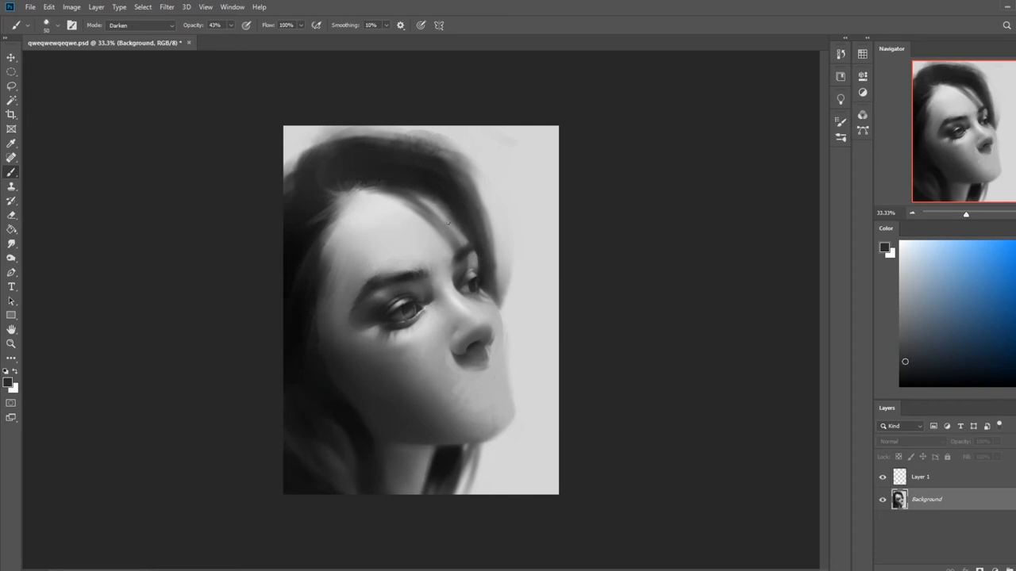
mouse_move(678, 285)
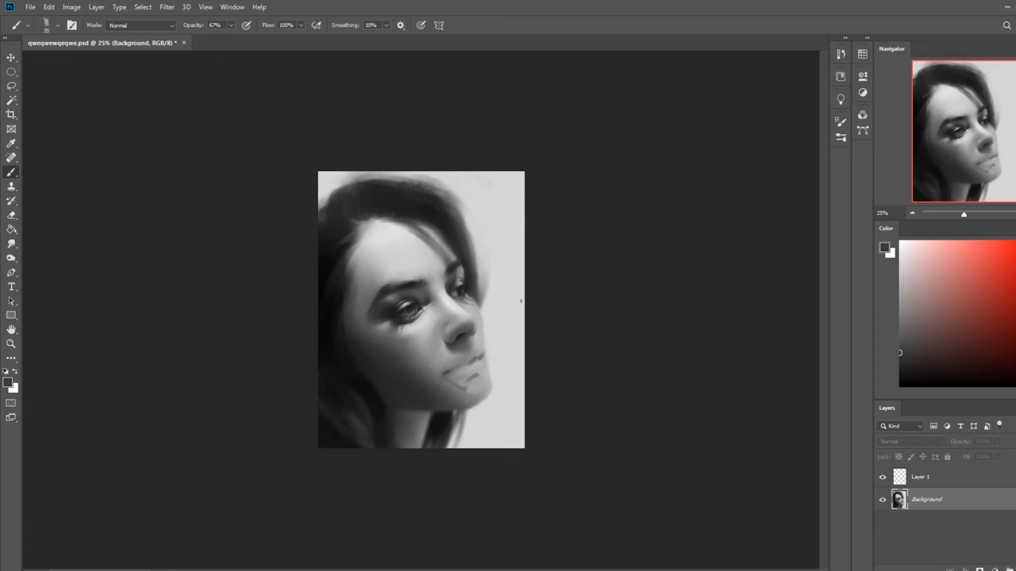
Step: Paint light gray strokes at about 67% opacity over the lips and chin
scroll("down", 3)
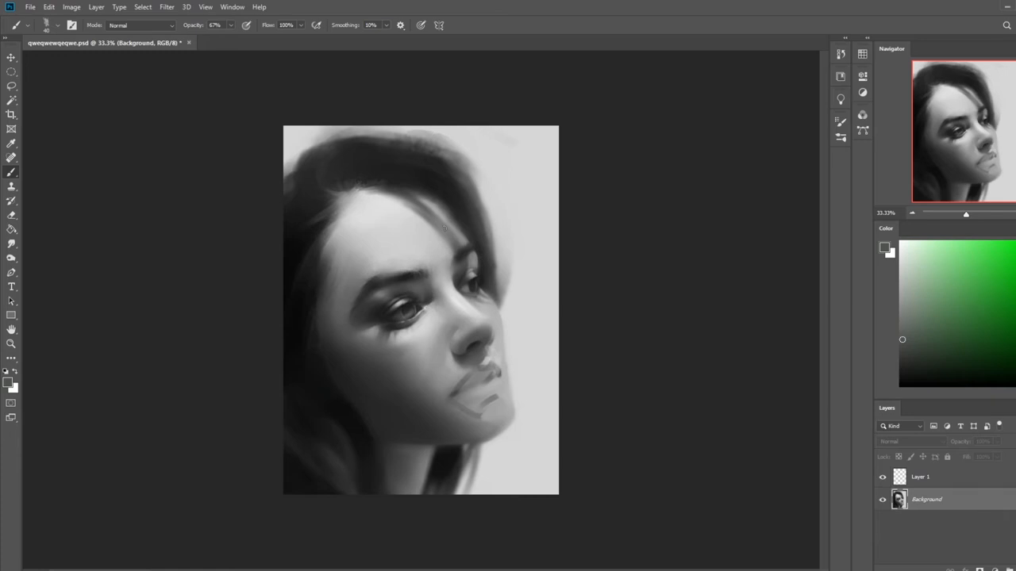
Step: At 50% zoom, repaint the lips and chin in Darken mode, blending them smoothly
left_click(140, 25)
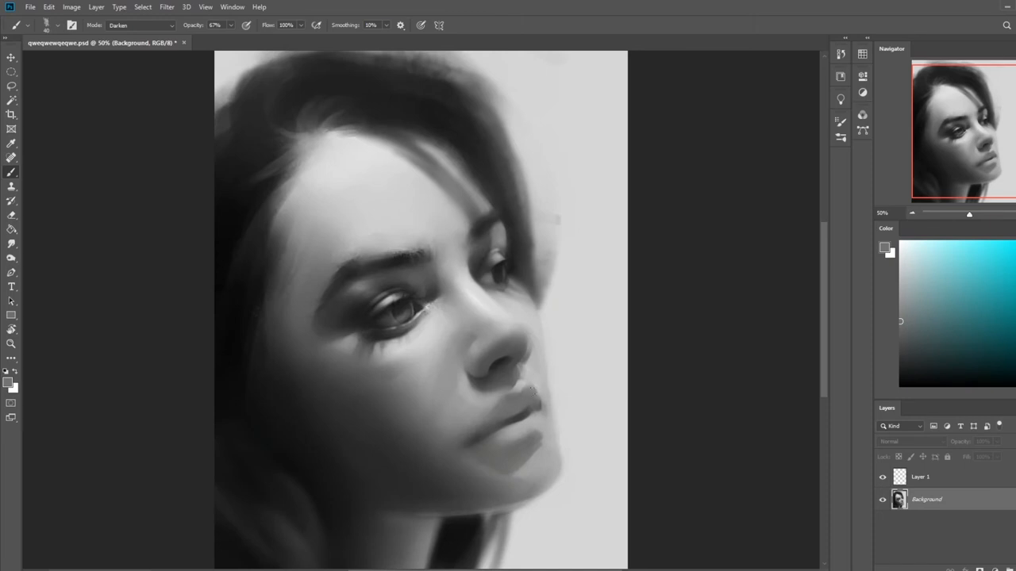
Step: Smudge the jaw and cheek shading, duplicate the Background, and add empty Layer 3
left_click(141, 24)
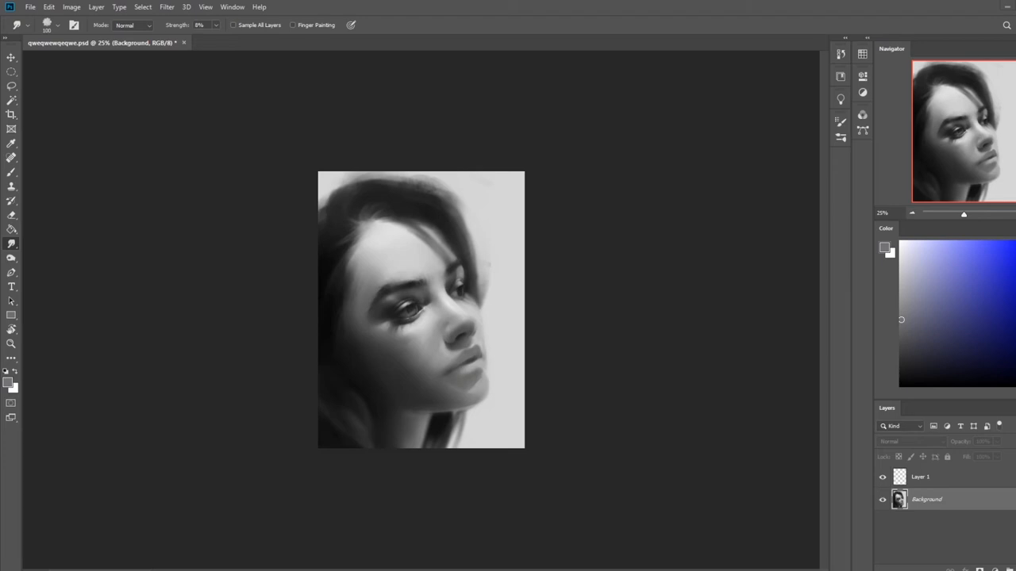
left_click(11, 158)
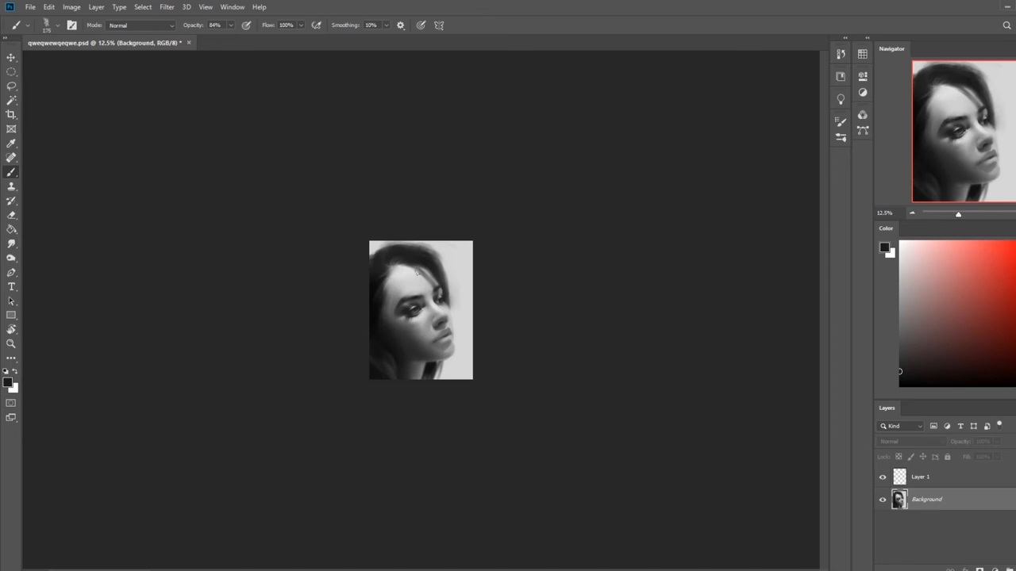
mouse_move(379, 256)
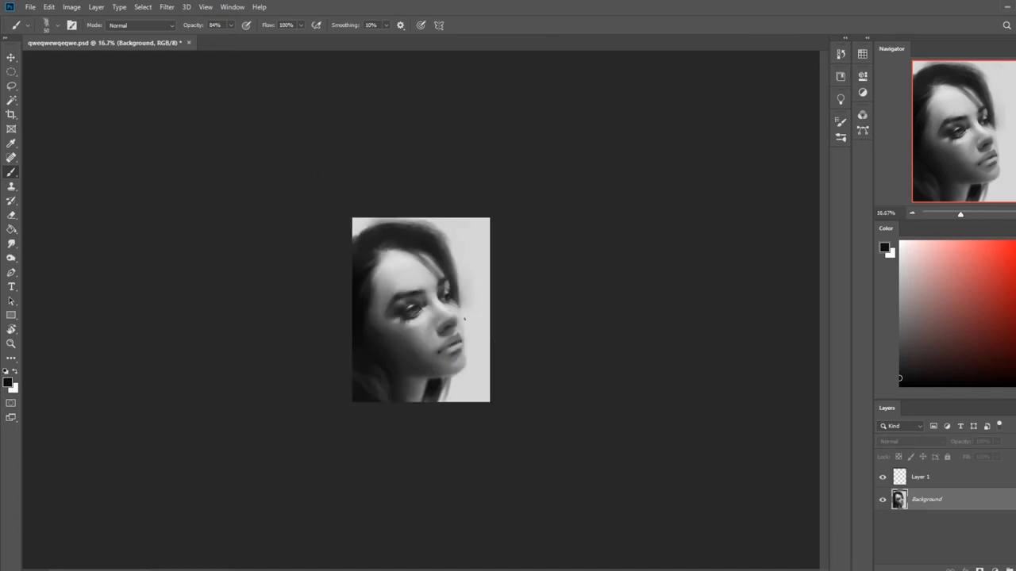
left_click(166, 7)
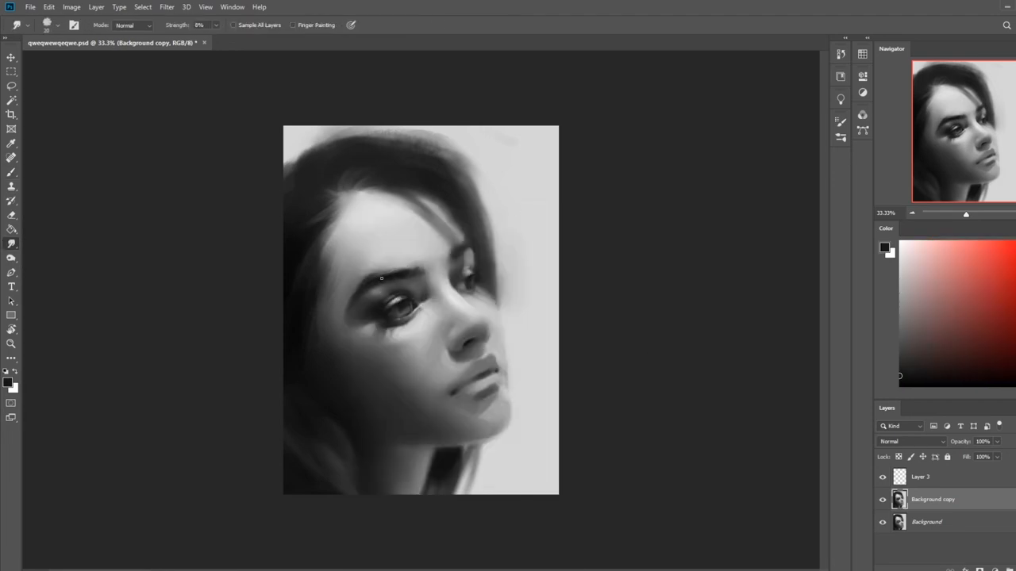
mouse_move(549, 230)
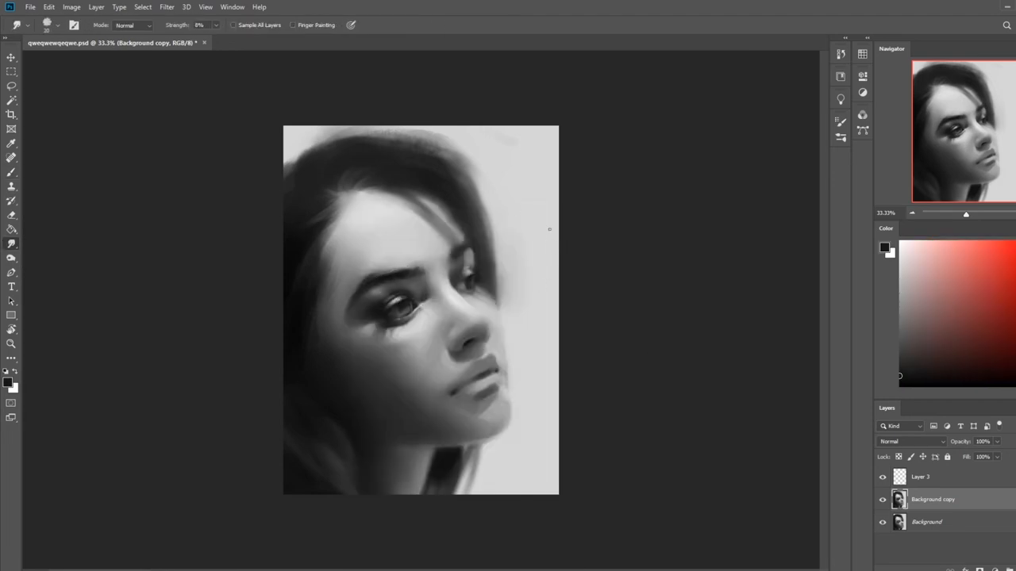
left_click(166, 6)
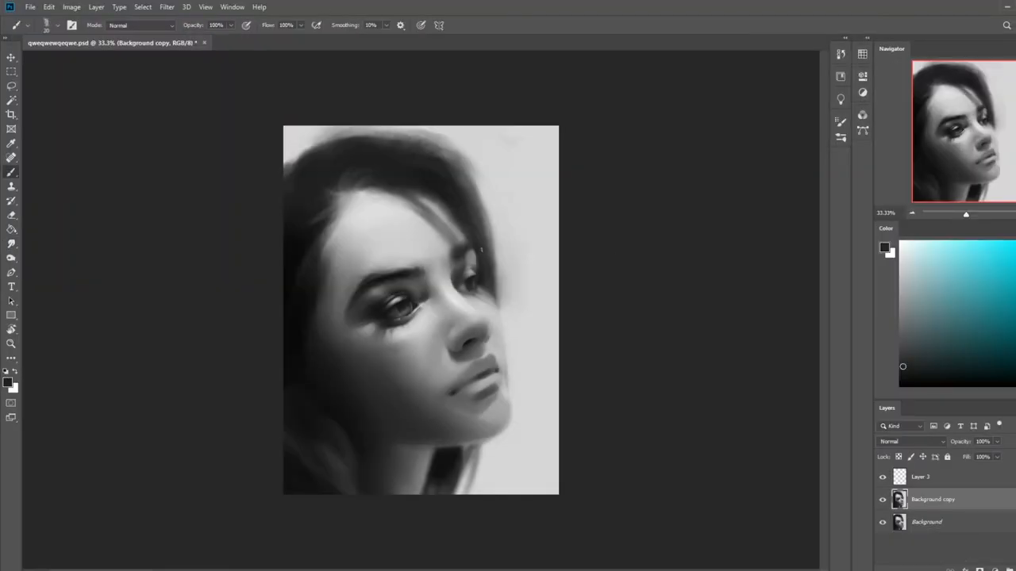
Step: Reshape the eye contour with Liquify Forward Warp and hide Layer 3
left_click(167, 7)
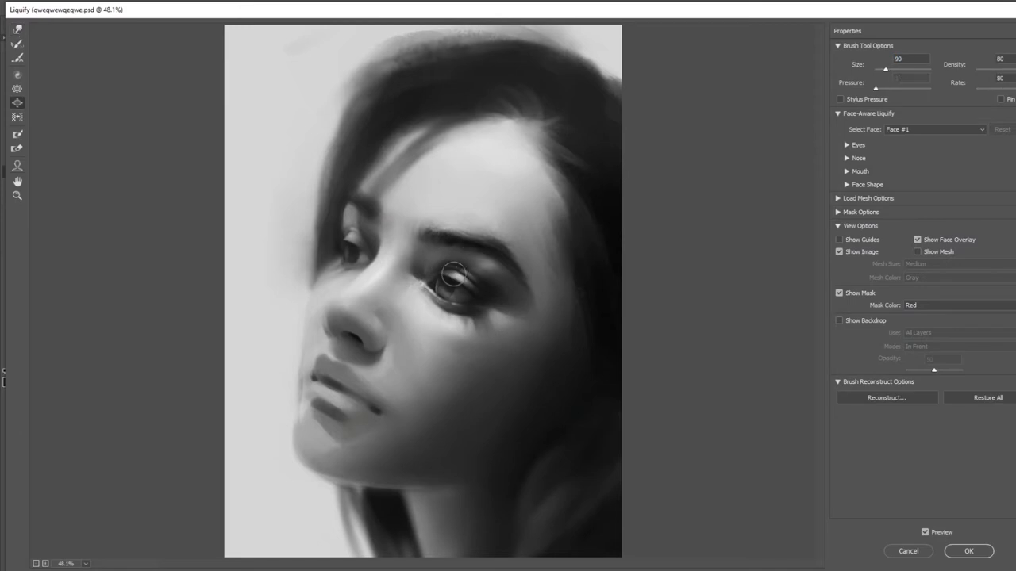
left_click(968, 551)
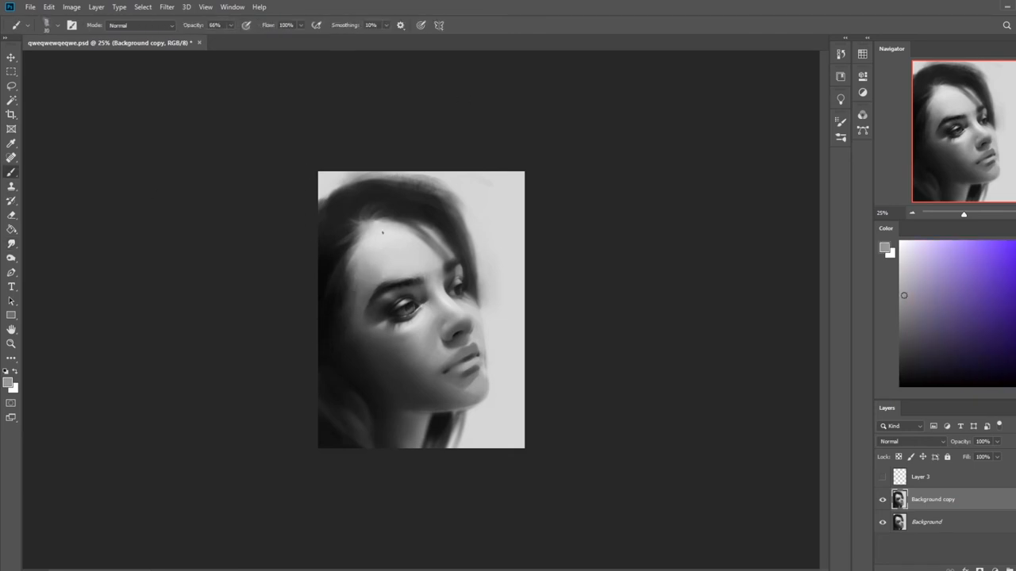
Step: Warp the nose, lip outline and cheek edge in another Liquify pass
left_click(167, 7)
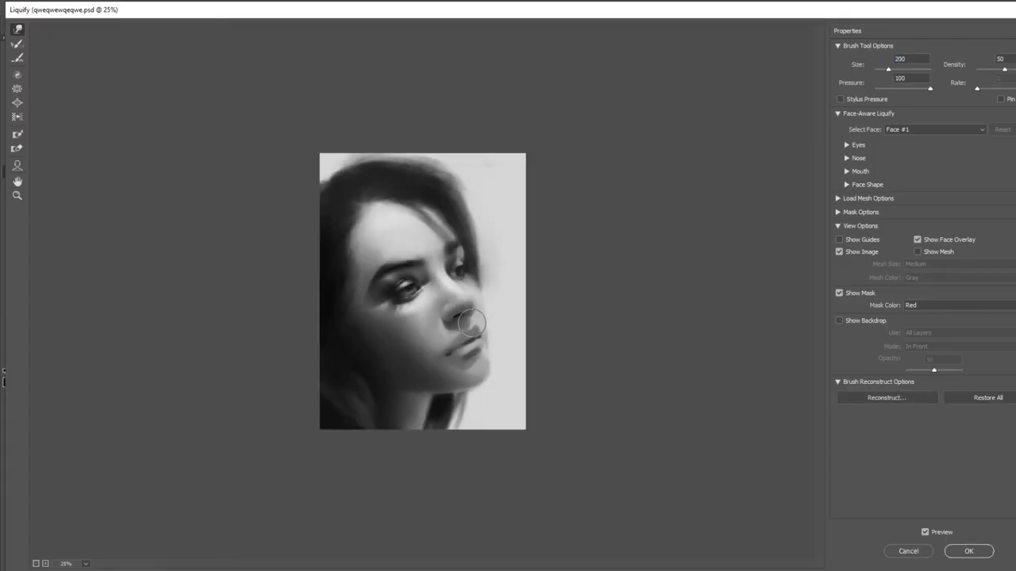
left_click_drag(468, 321, 464, 335)
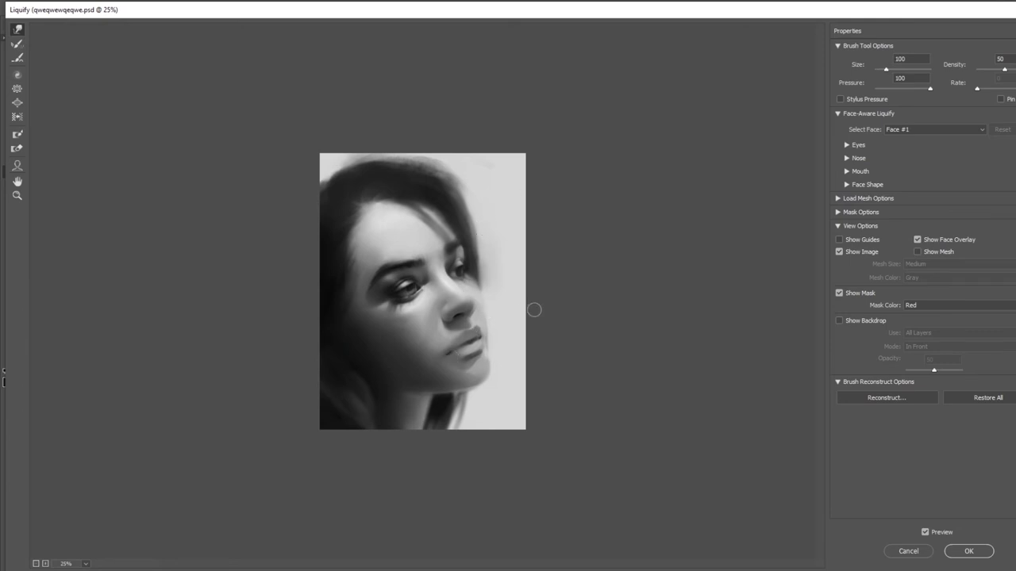
left_click(968, 551)
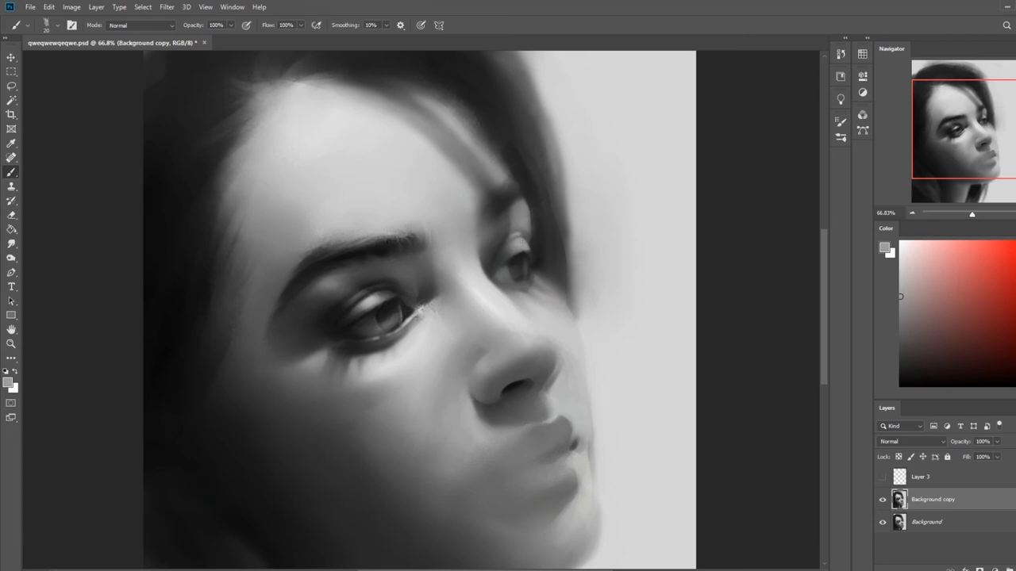
Step: Turn Layer 3's visibility back on above the Background copy
left_click(901, 364)
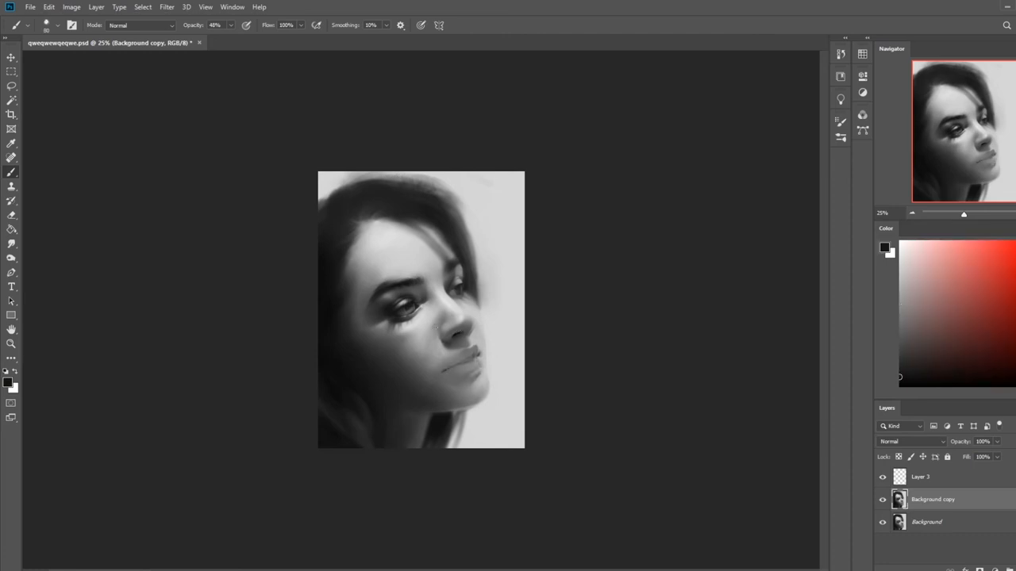
Step: Push the nose and mouth area with a 500 px Forward Warp brush in Liquify
left_click(166, 6)
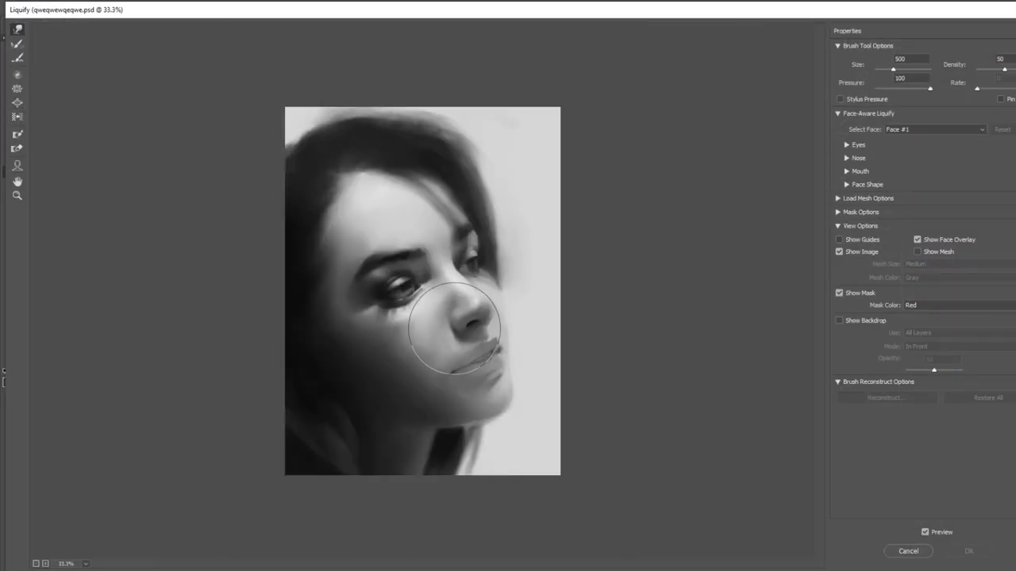
left_click(968, 551)
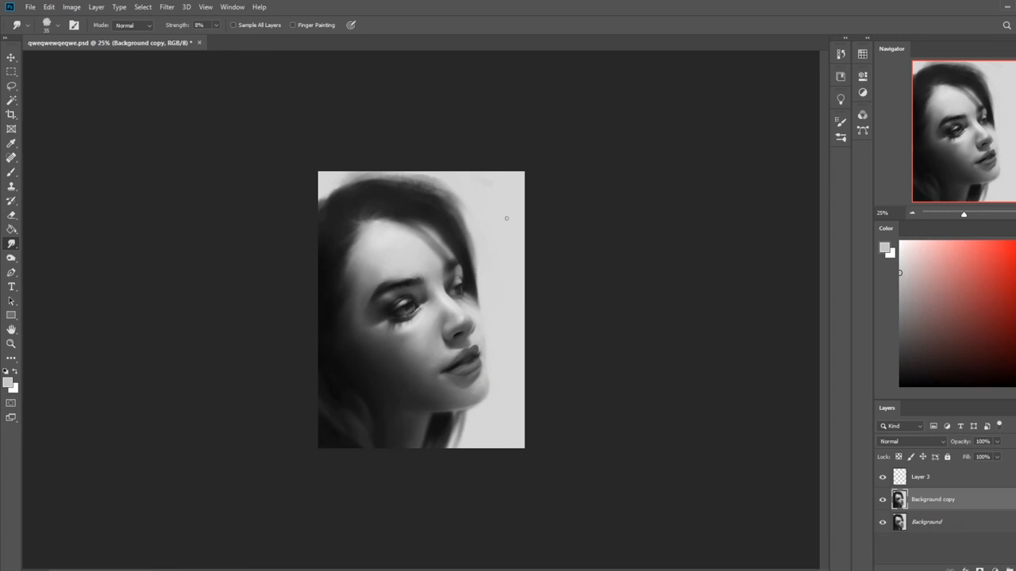
mouse_move(565, 300)
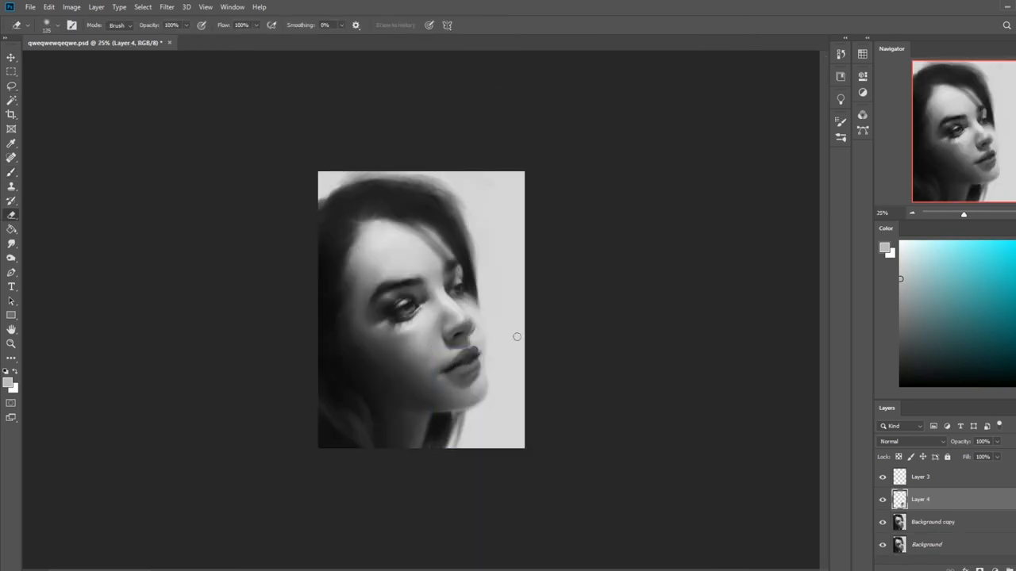
Step: Erase stray marks on the new Layer 4 with the Eraser
left_click(935, 361)
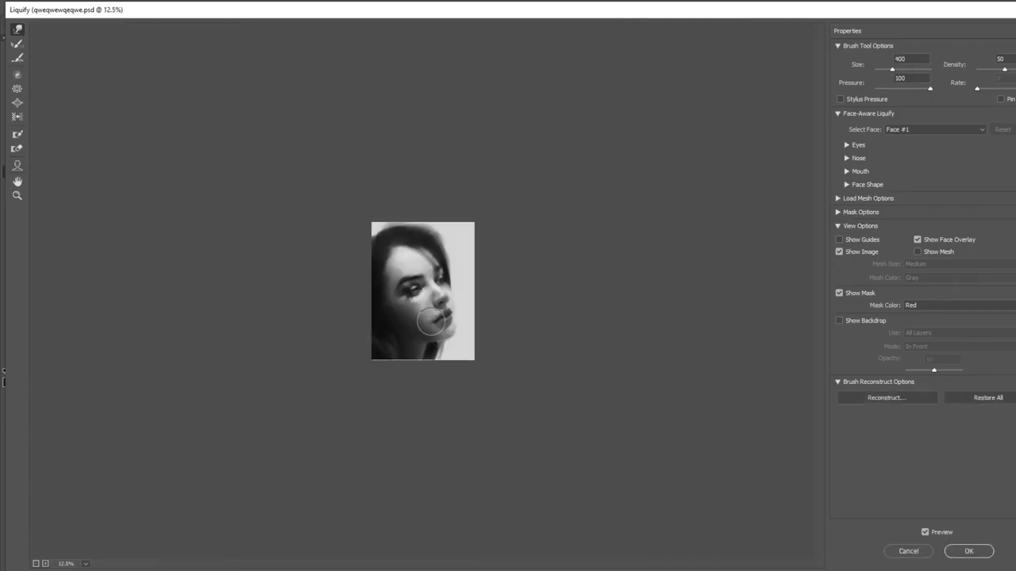
Step: Warp the chin and mouth contour in Liquify and apply it
left_click(968, 550)
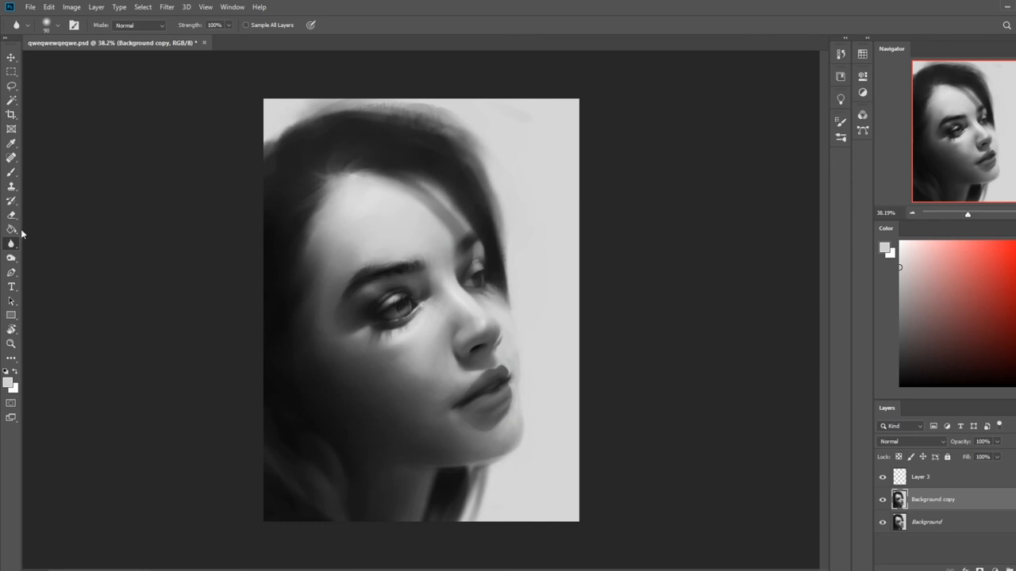
Step: Pick the soft round Brush at low opacity for the chin and jaw
left_click(11, 172)
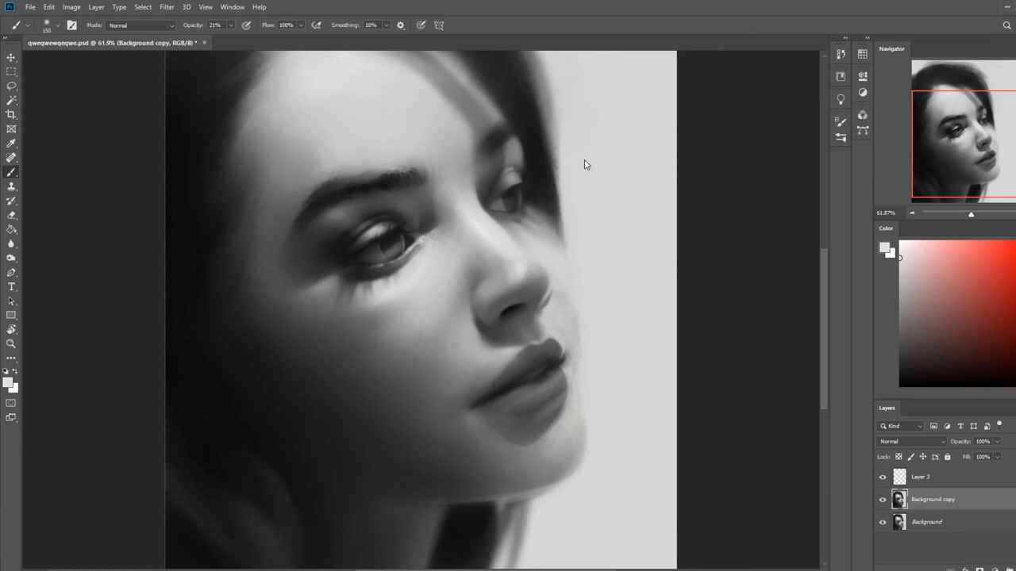
mouse_move(584, 160)
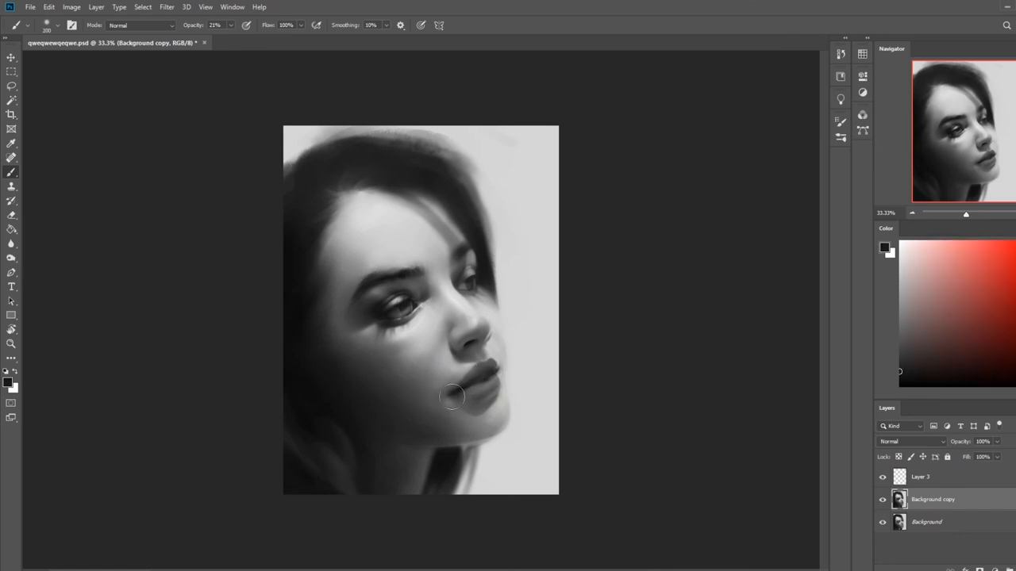
Step: Pick the Brush for Darken-mode painting along the right hair edge
left_click(11, 243)
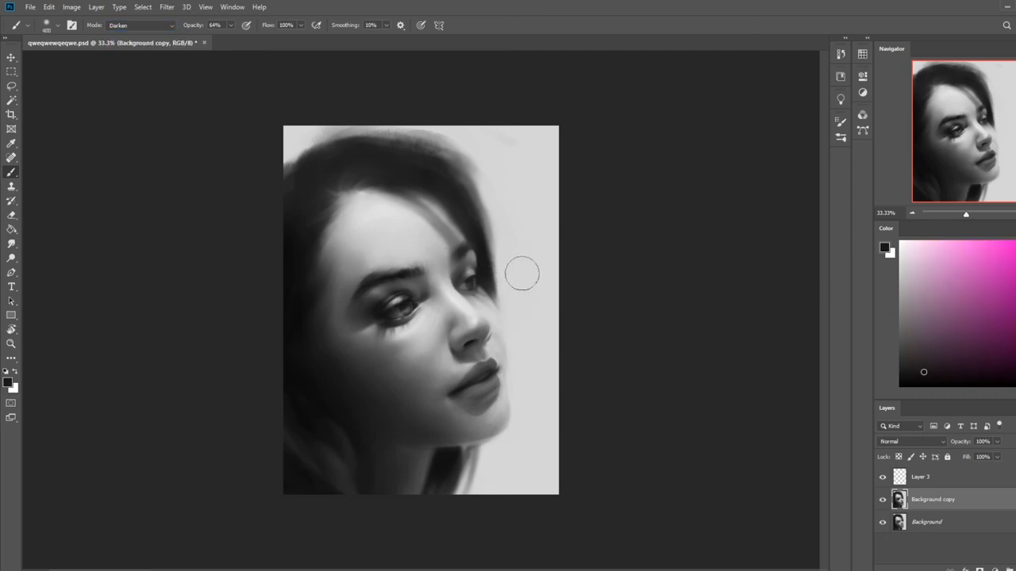
Step: Choose the Smudge tool at 8% strength for the forehead
left_click(11, 229)
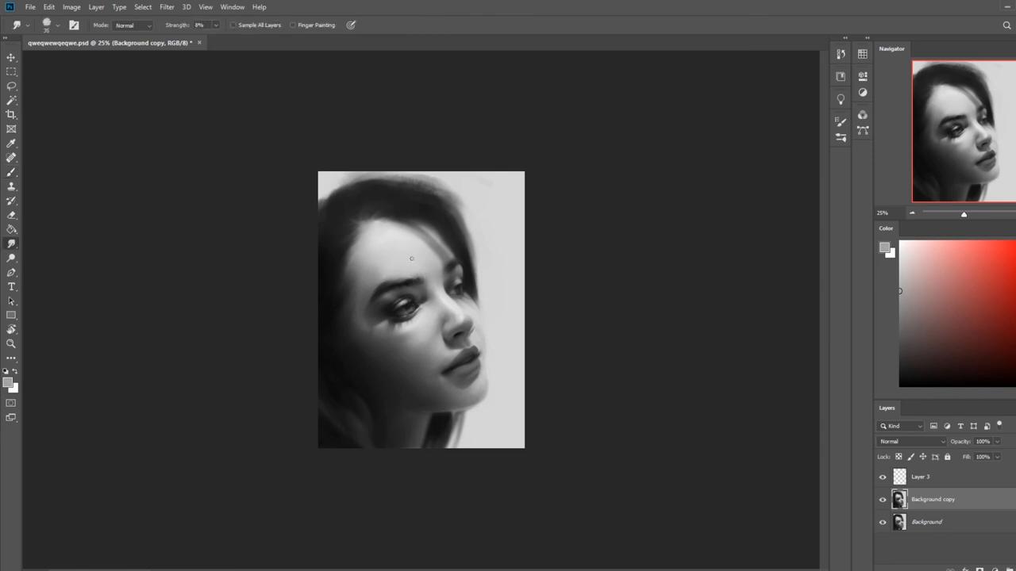
mouse_move(695, 256)
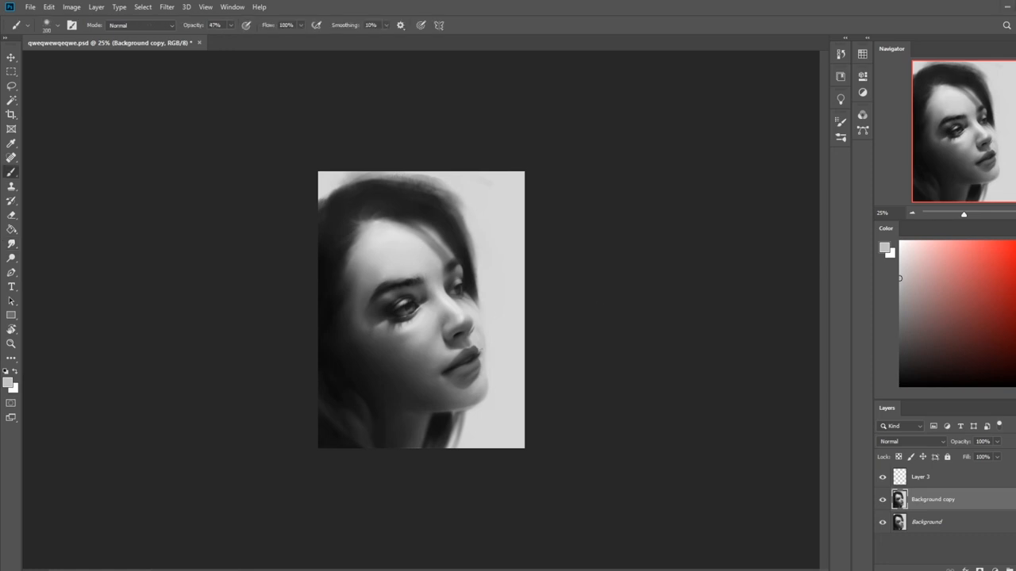
Step: Switch from Smudge back to painting black along the hairline
left_click(11, 229)
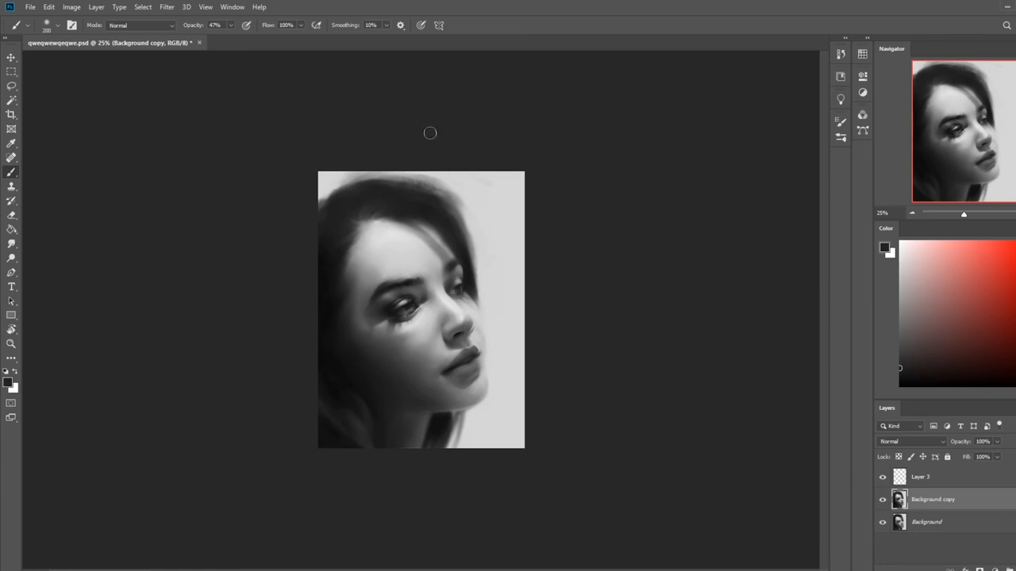
mouse_move(370, 240)
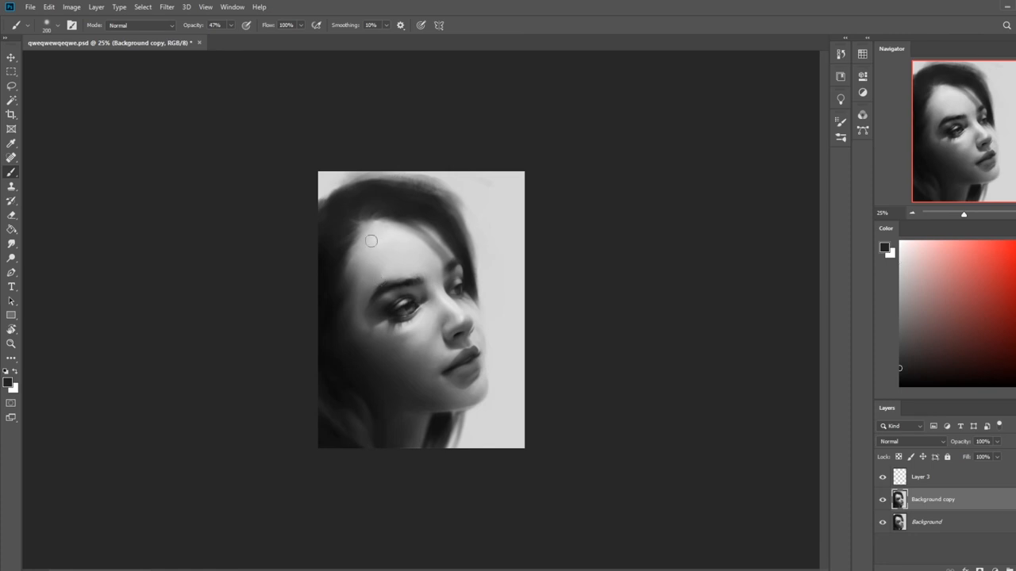
mouse_move(564, 234)
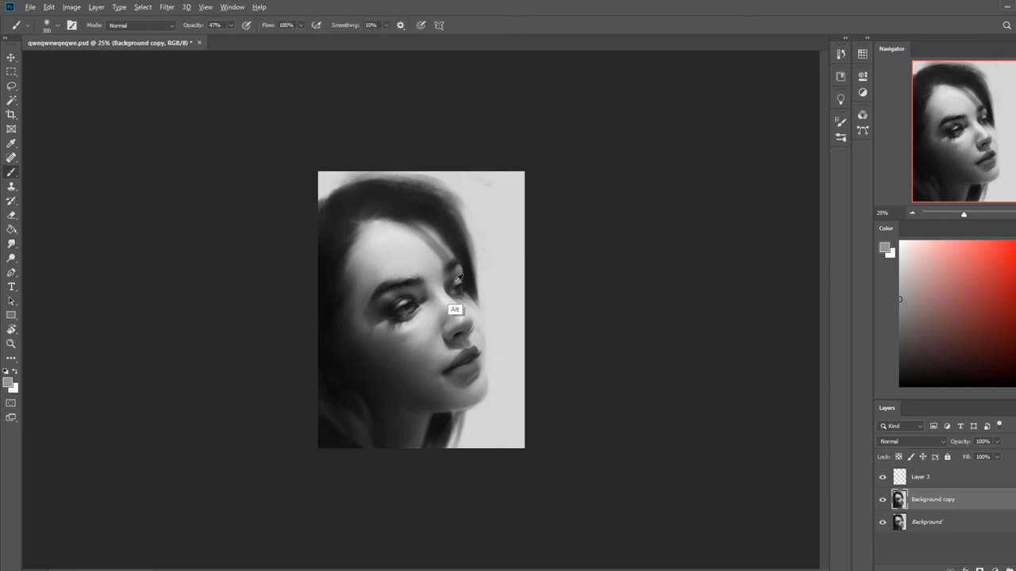
mouse_move(440, 248)
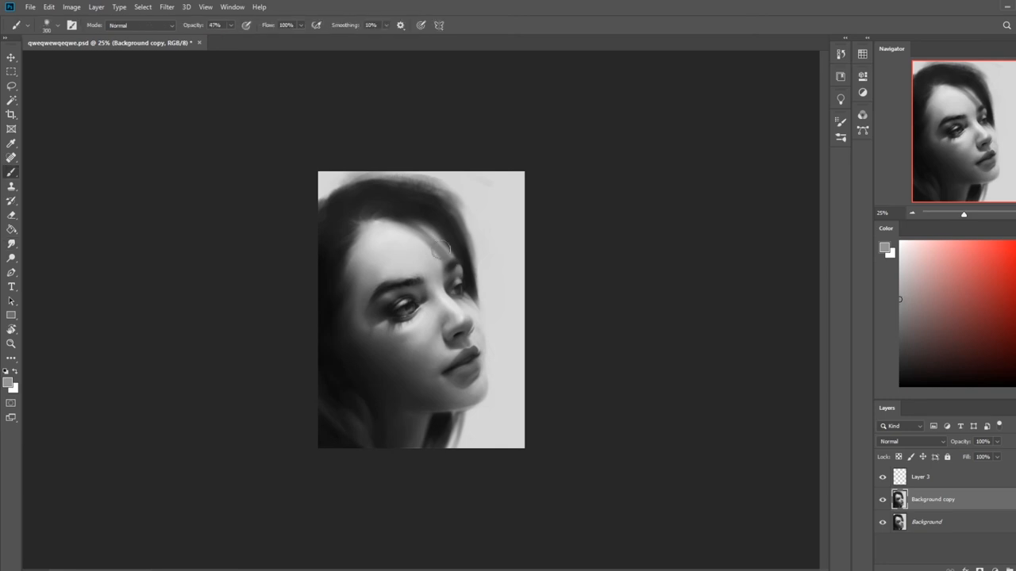
mouse_move(626, 312)
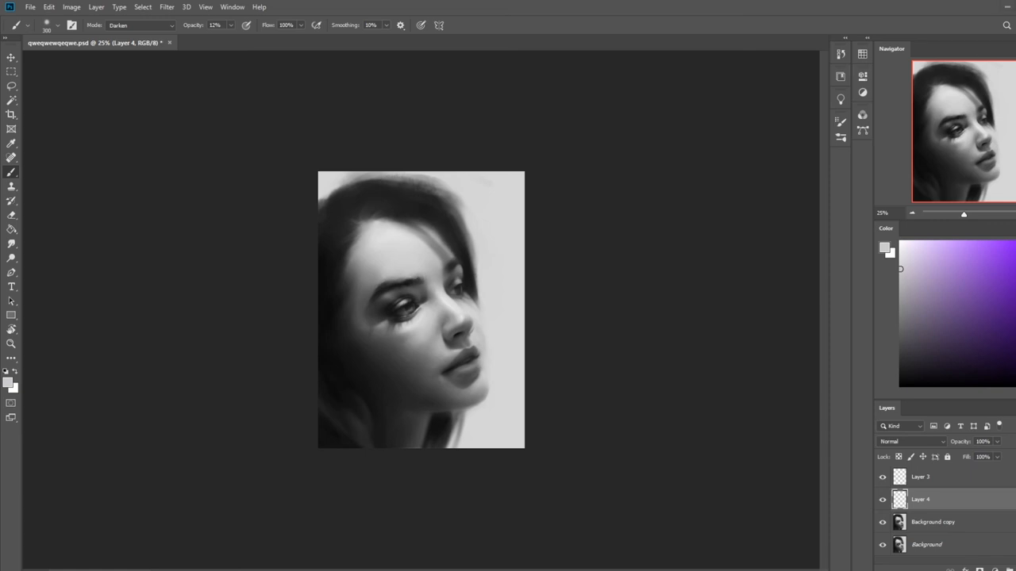
mouse_move(574, 326)
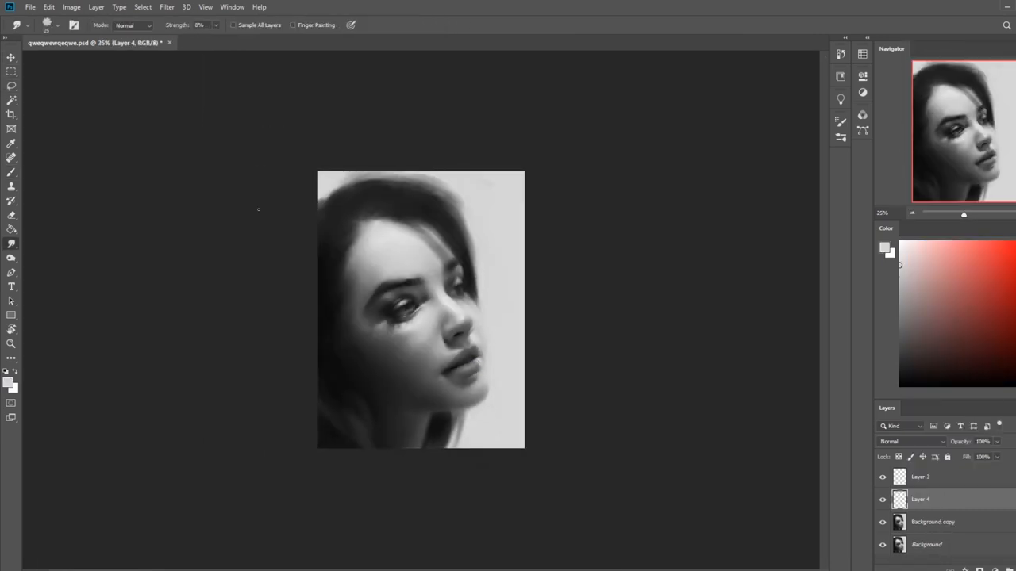
Step: Deepen the shadows in the dark hair with the Burn tool
left_click(11, 86)
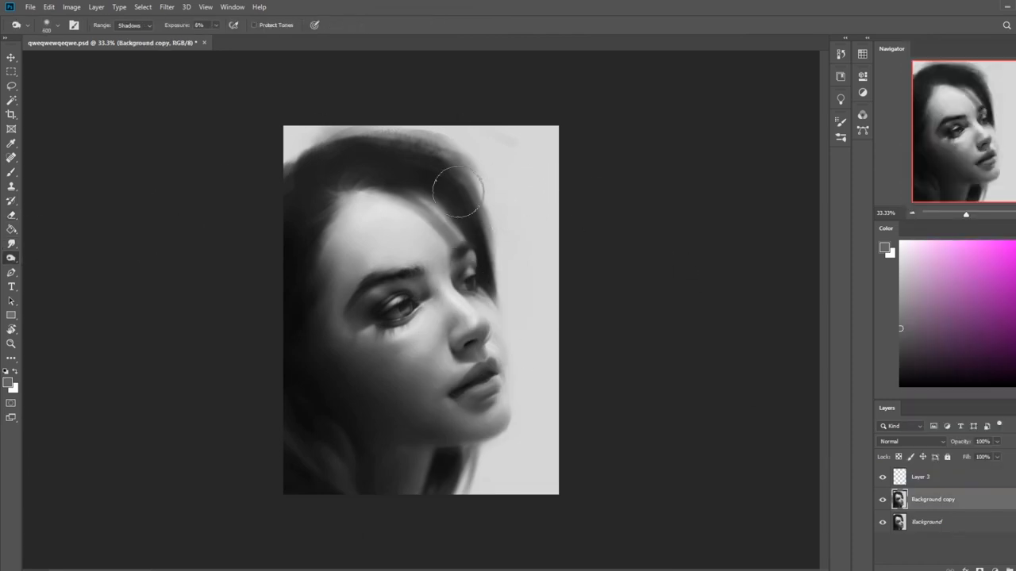
left_click_drag(456, 191, 394, 182)
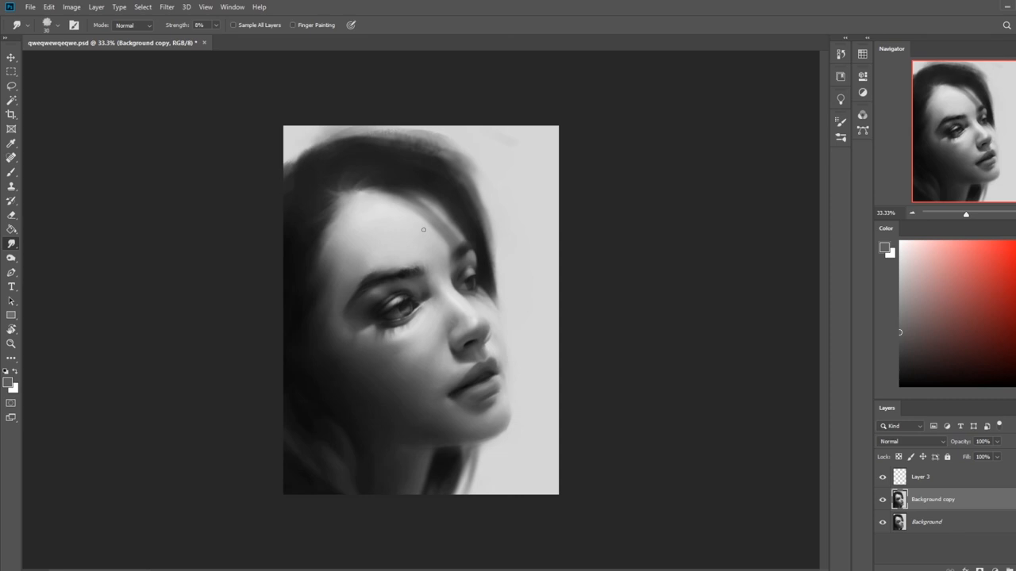
mouse_move(527, 261)
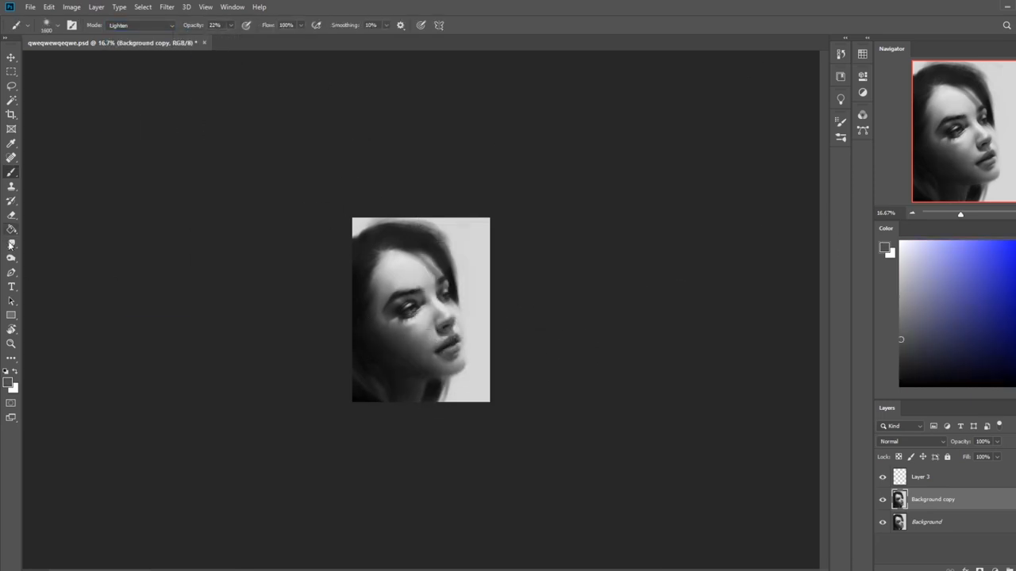
Step: Pick the Brush and dab a pale 22% Lighten-mode highlight below the eye
left_click(11, 244)
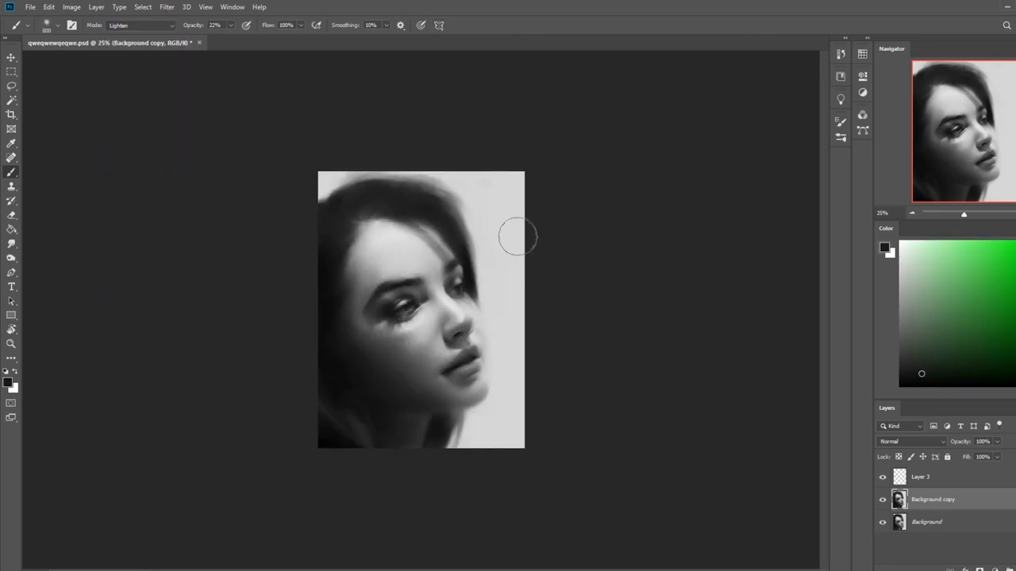
Step: Adjust the brush options and paint over the cheek and jaw to blend skin tones
left_click(138, 25)
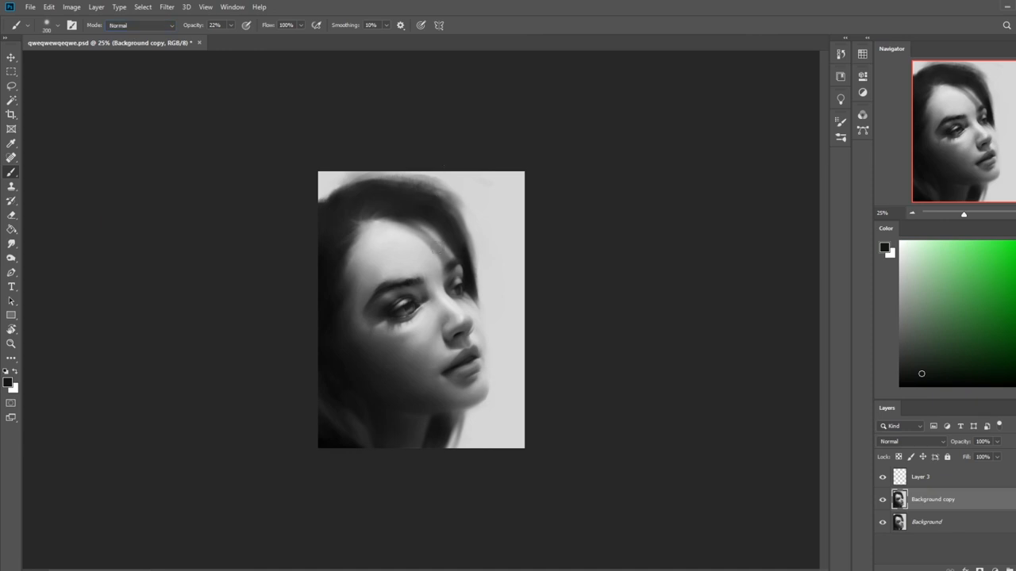
left_click(921, 369)
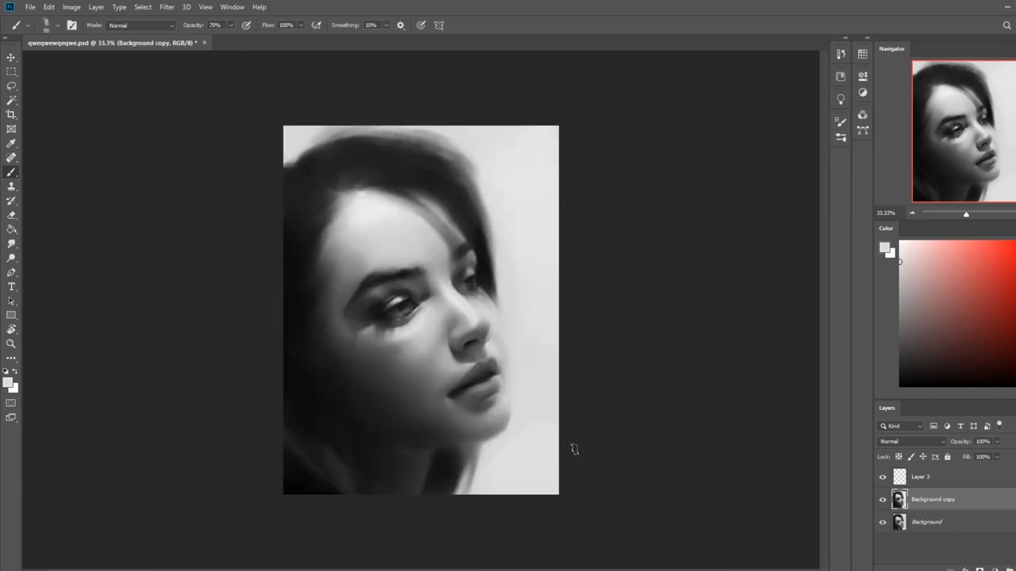
Step: Paint light grey over the background beside the cheek and chin
left_click_drag(492, 238, 468, 298)
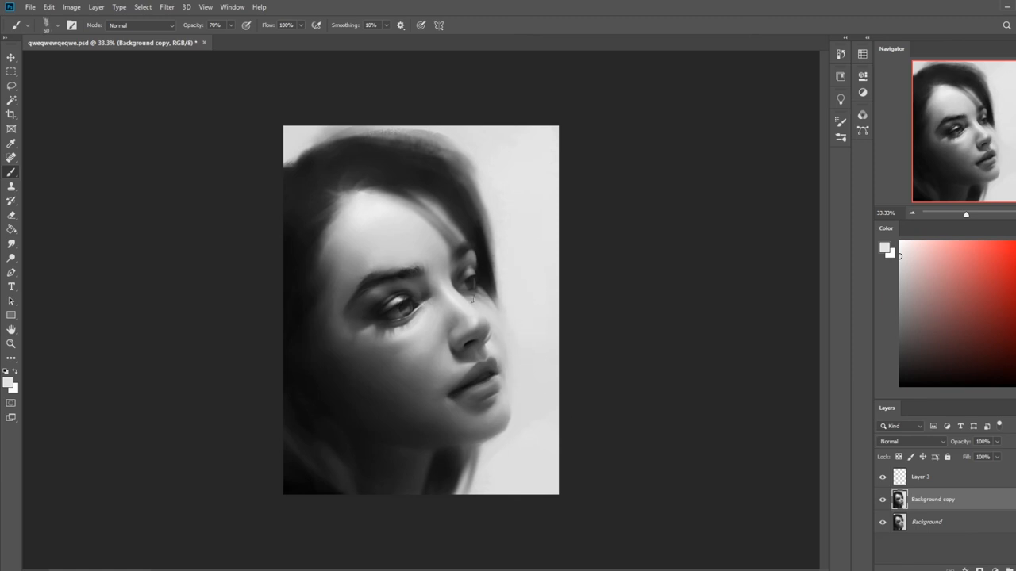
mouse_move(551, 285)
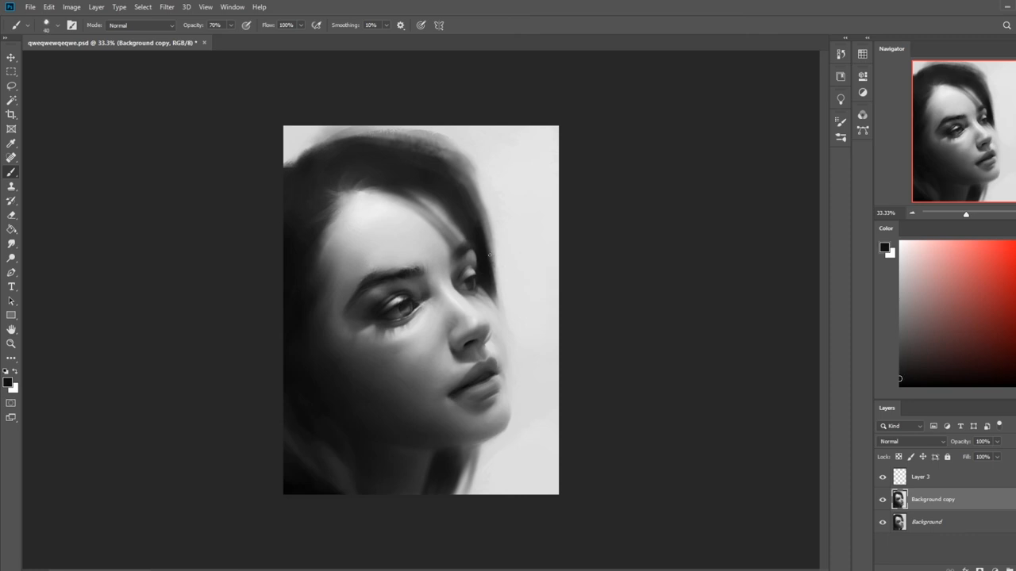
mouse_move(704, 196)
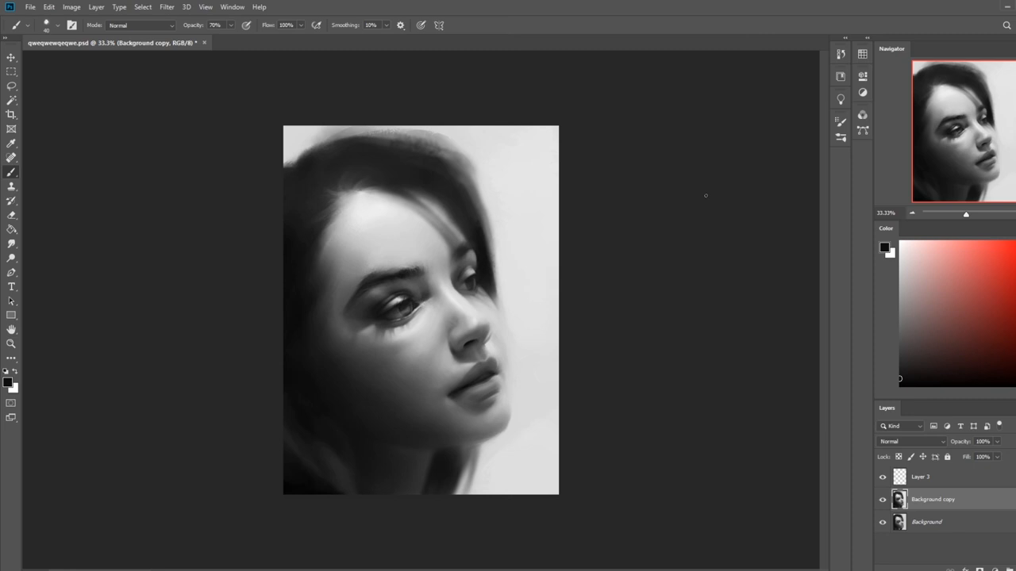
mouse_move(593, 207)
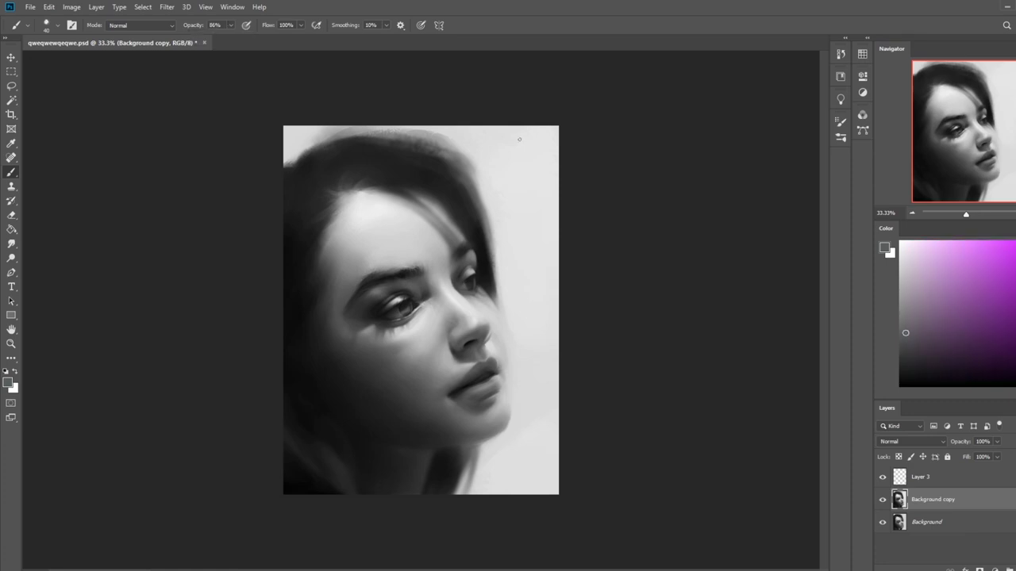
mouse_move(493, 230)
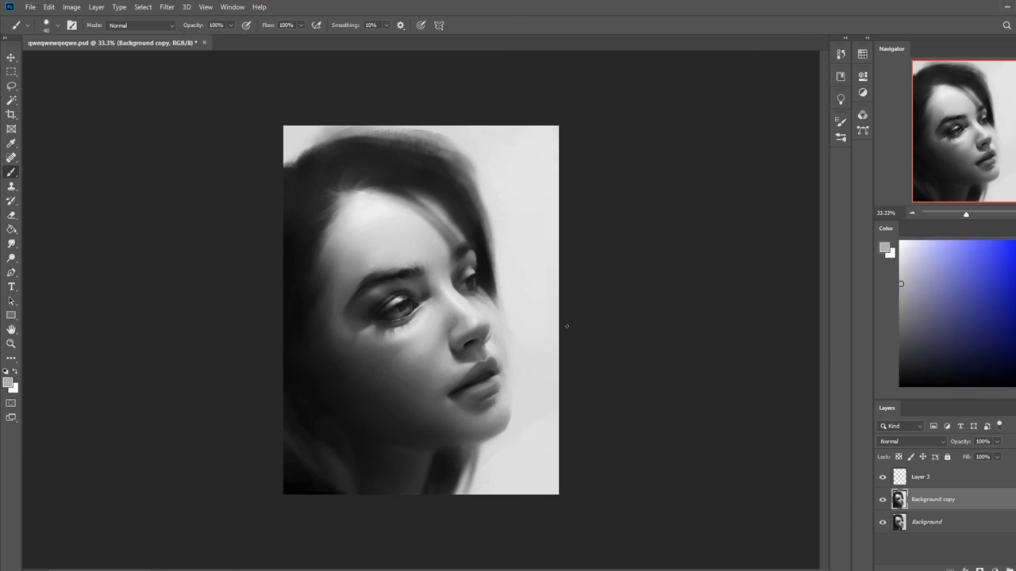
mouse_move(500, 369)
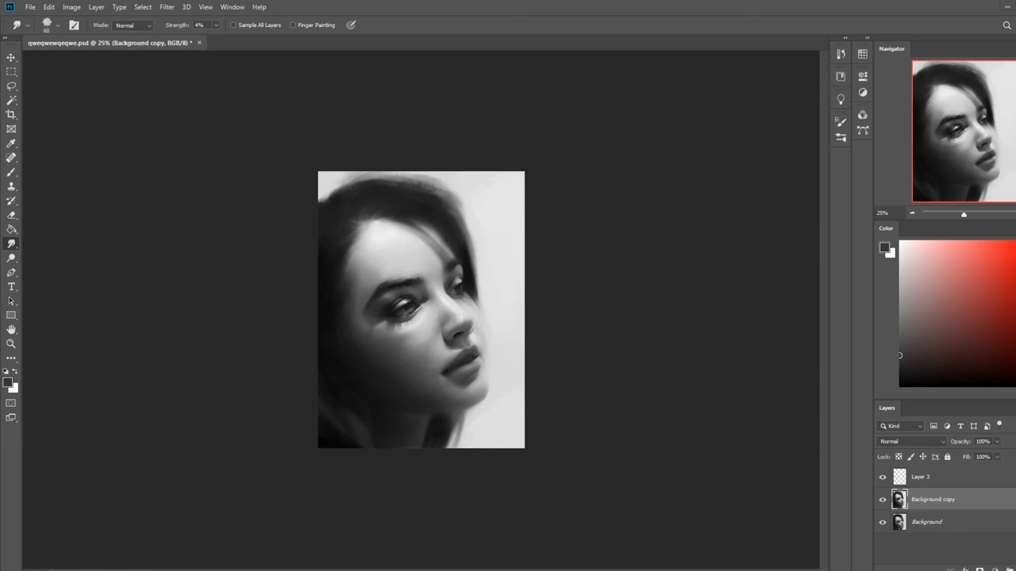
mouse_move(607, 154)
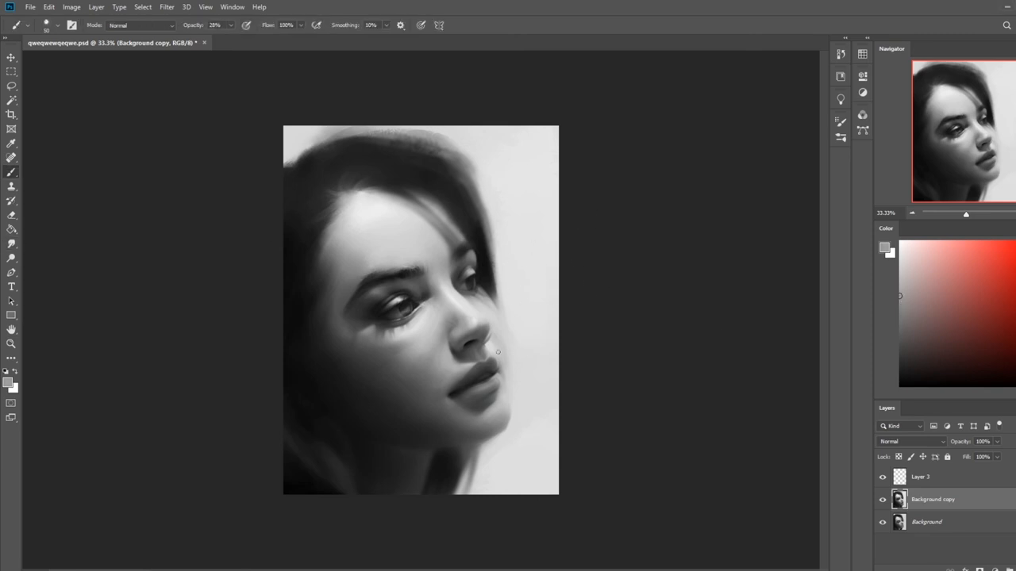
mouse_move(534, 291)
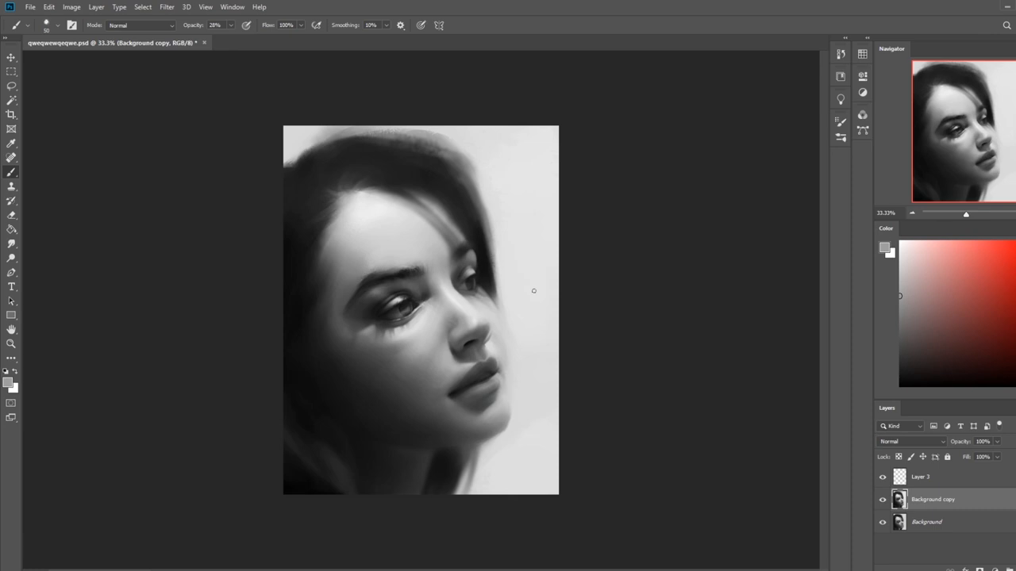
Step: Switch to the Burn tool to deepen shadows beside the cheek and nose
left_click(11, 246)
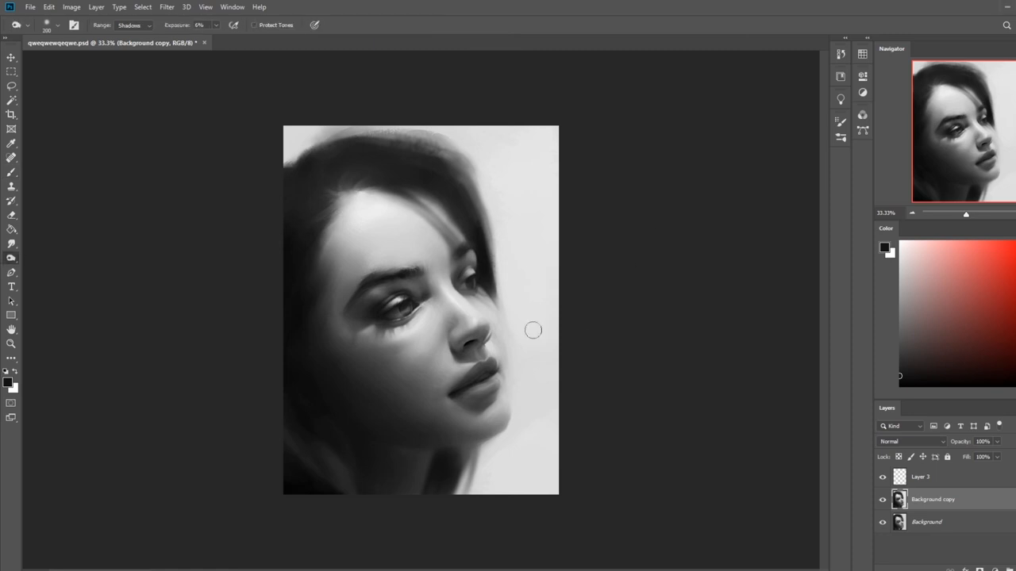
mouse_move(563, 273)
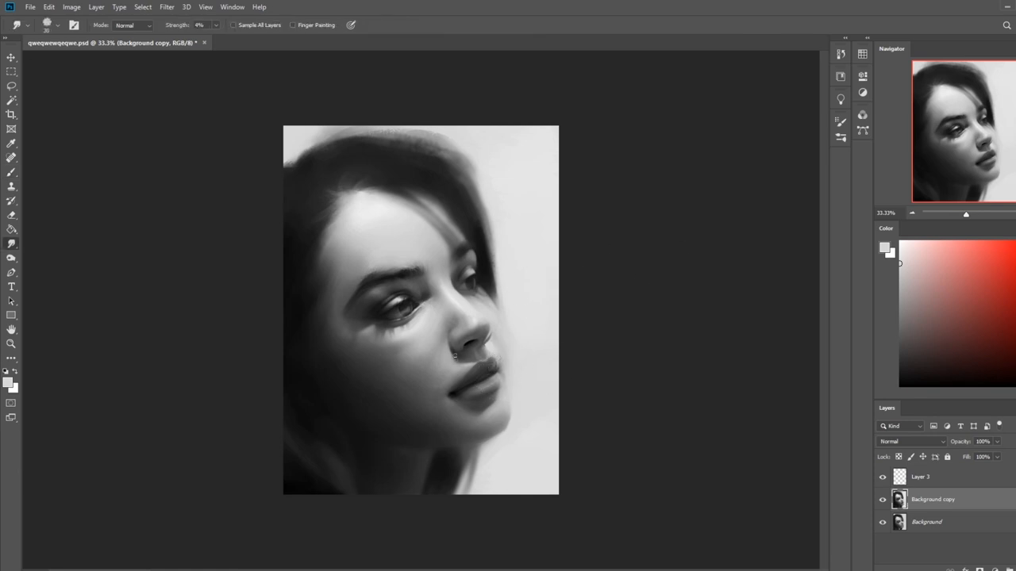
mouse_move(619, 138)
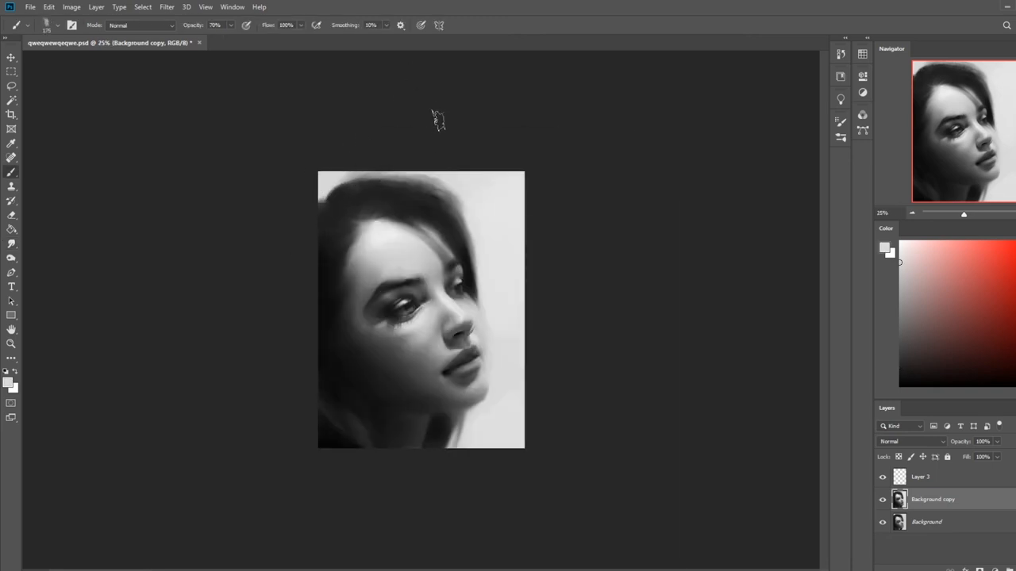
mouse_move(679, 279)
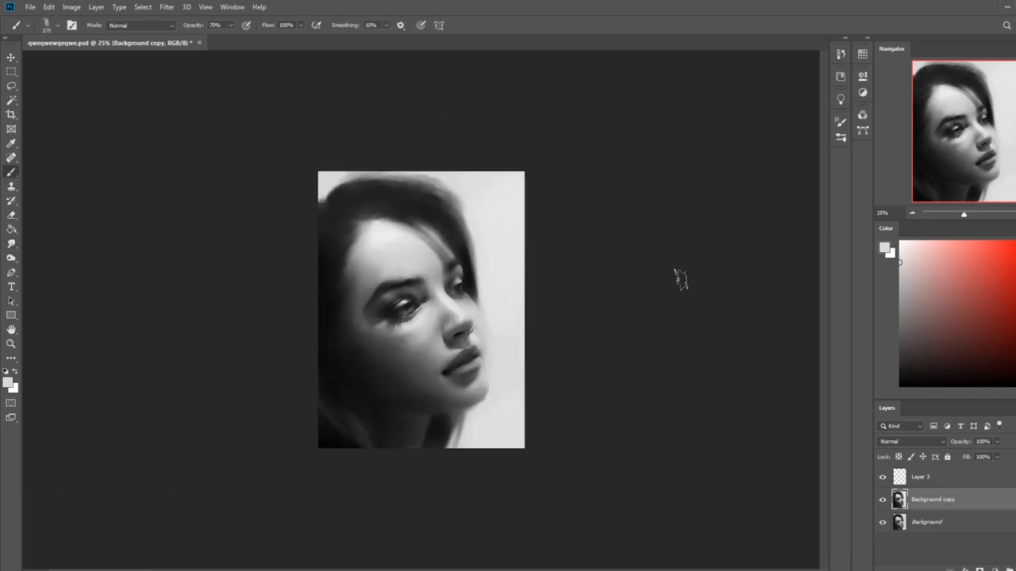